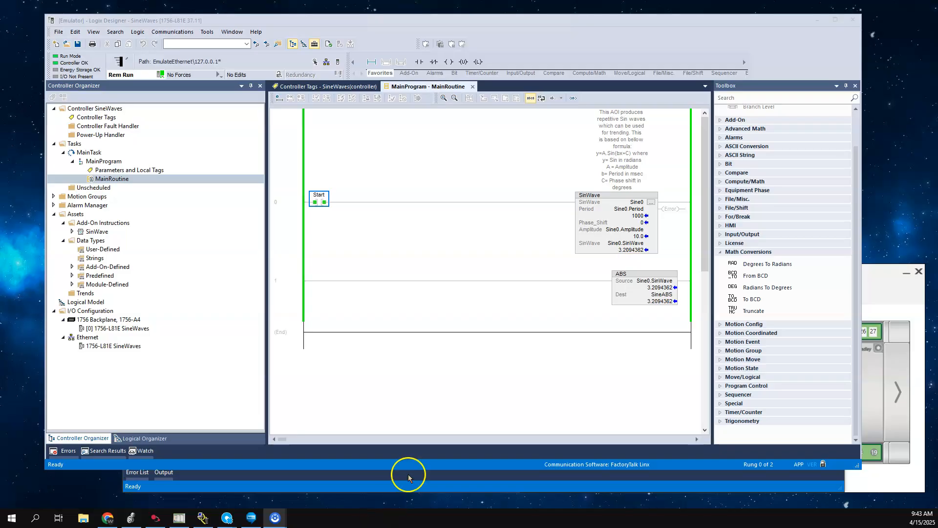
{"action": "mouse_move", "coordinate": [393, 351]}
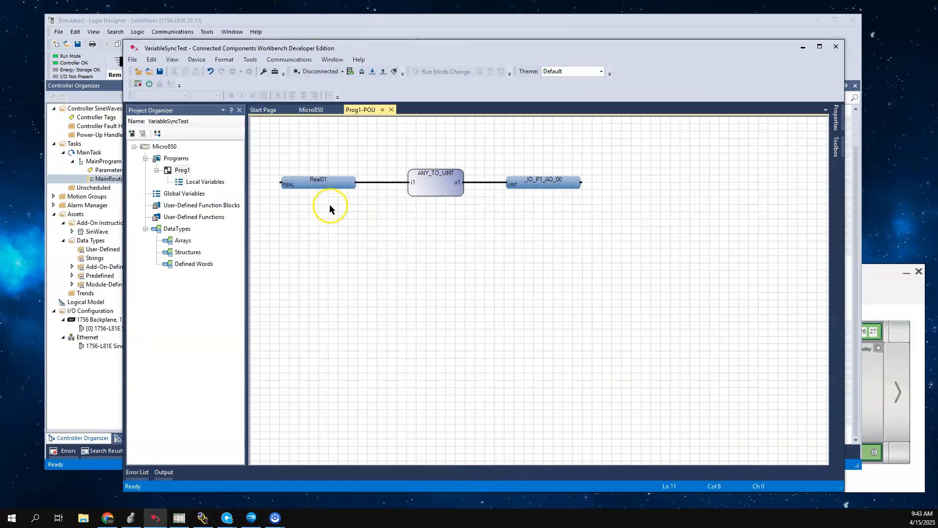
{"action": "mouse_move", "coordinate": [317, 183]}
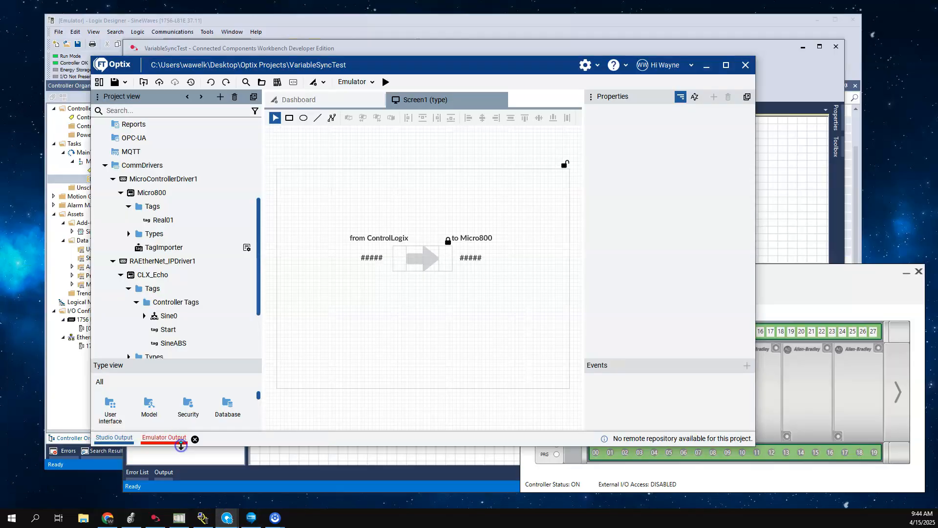
Expand the RAEtherNet_IPDriver1 tag tree and view the ControlLogix SineABS Float tag.
{"action": "left_click", "coordinate": [152, 260]}
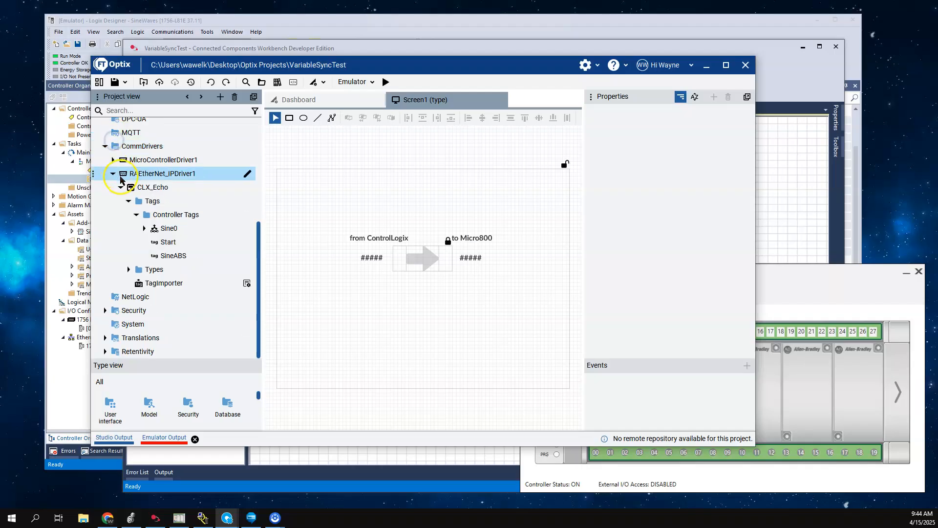
{"action": "left_click", "coordinate": [119, 173]}
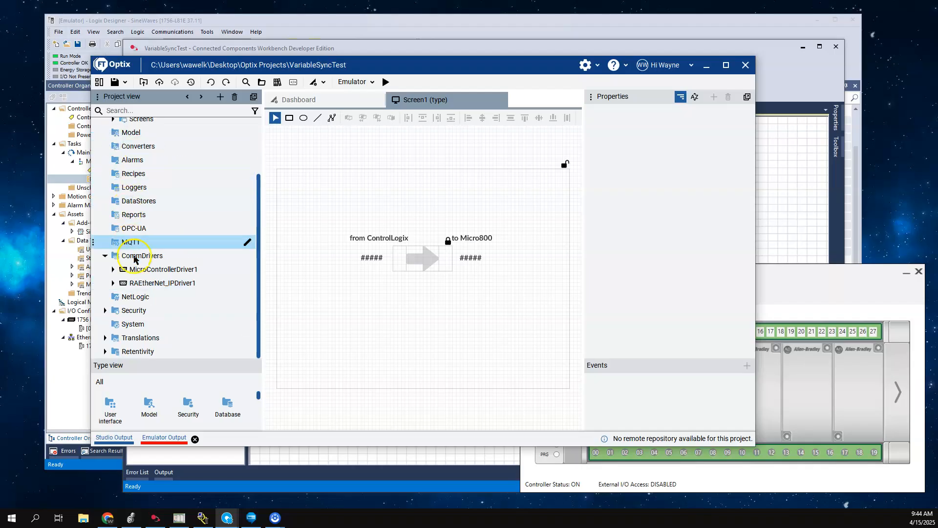
{"action": "mouse_move", "coordinate": [209, 269]}
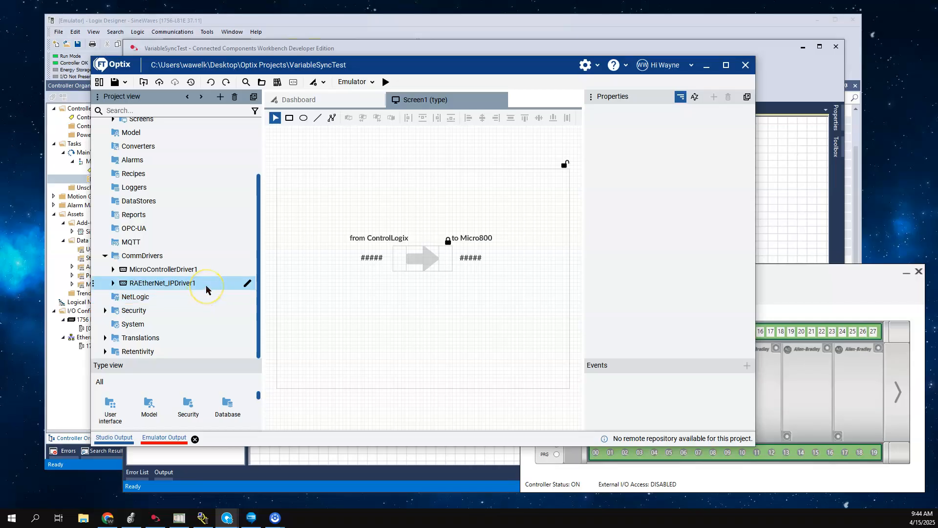
{"action": "left_click", "coordinate": [113, 284]}
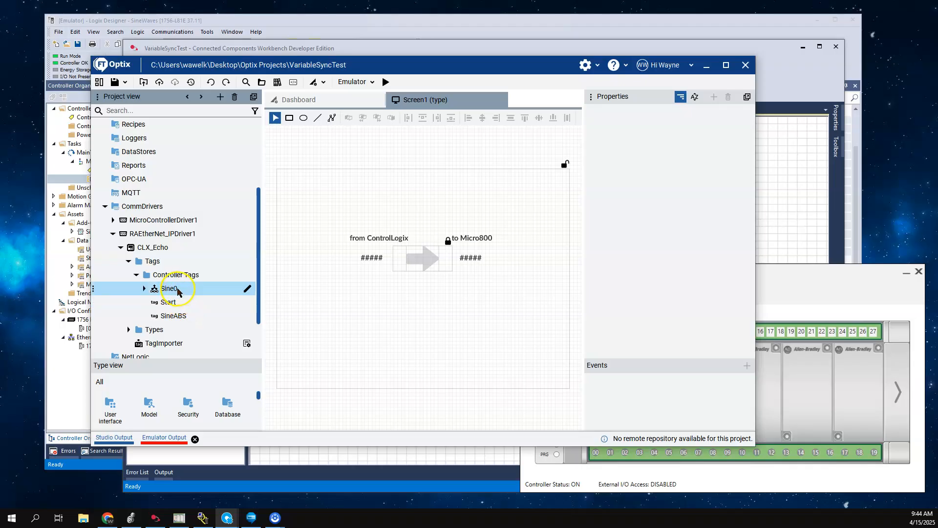
{"action": "left_click", "coordinate": [173, 315]}
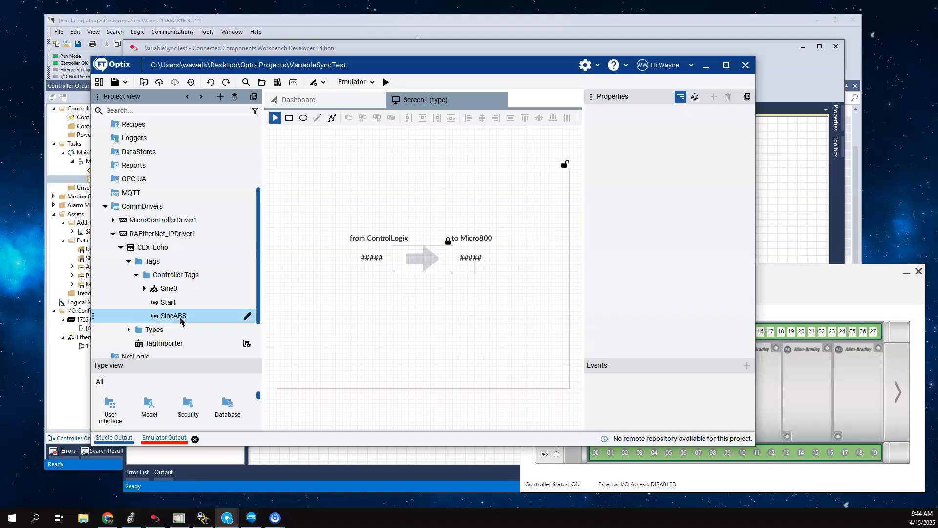
{"action": "left_click", "coordinate": [173, 316]}
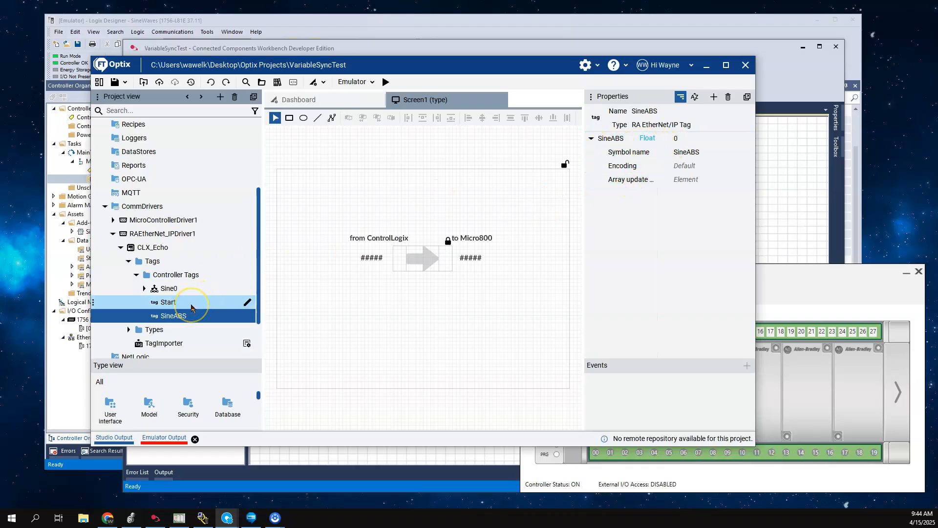
{"action": "left_click", "coordinate": [174, 316]}
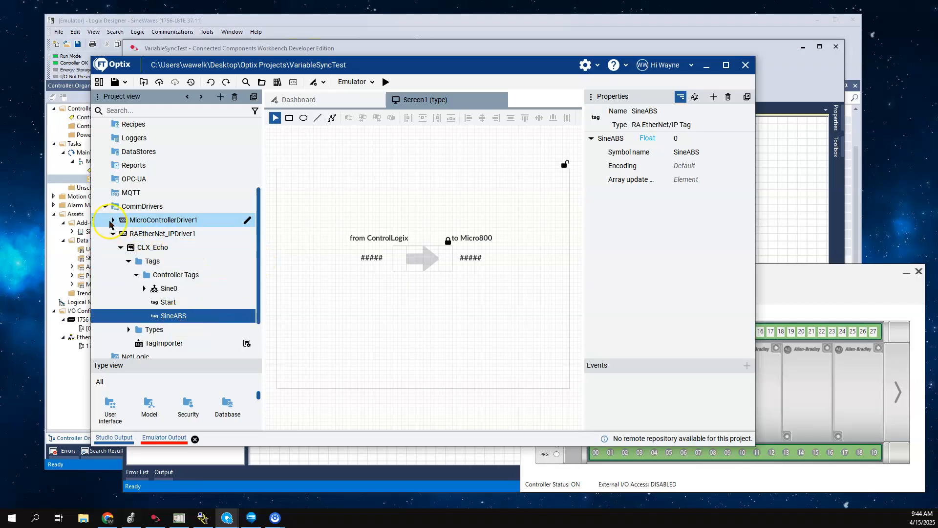
Expand the Micro800 driver branch and show the Real01 tag's properties.
{"action": "left_click", "coordinate": [113, 220]}
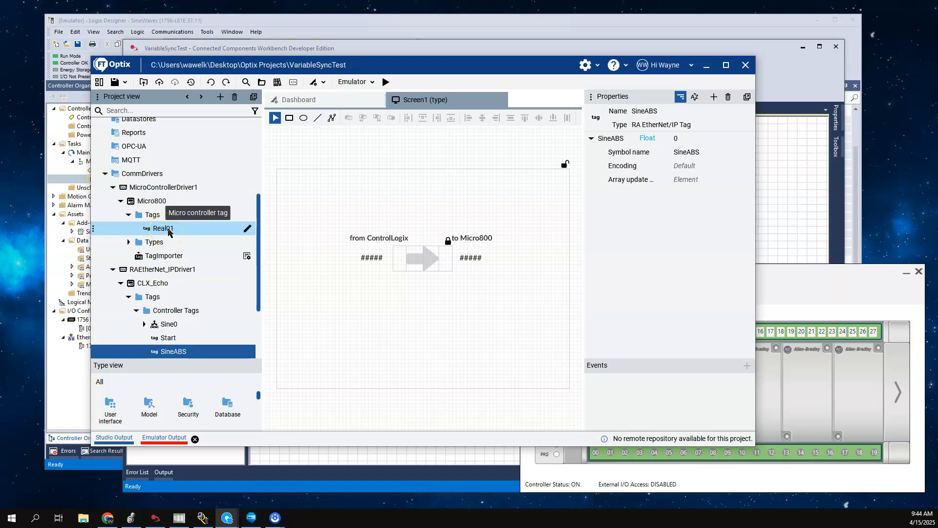
{"action": "left_click", "coordinate": [162, 228]}
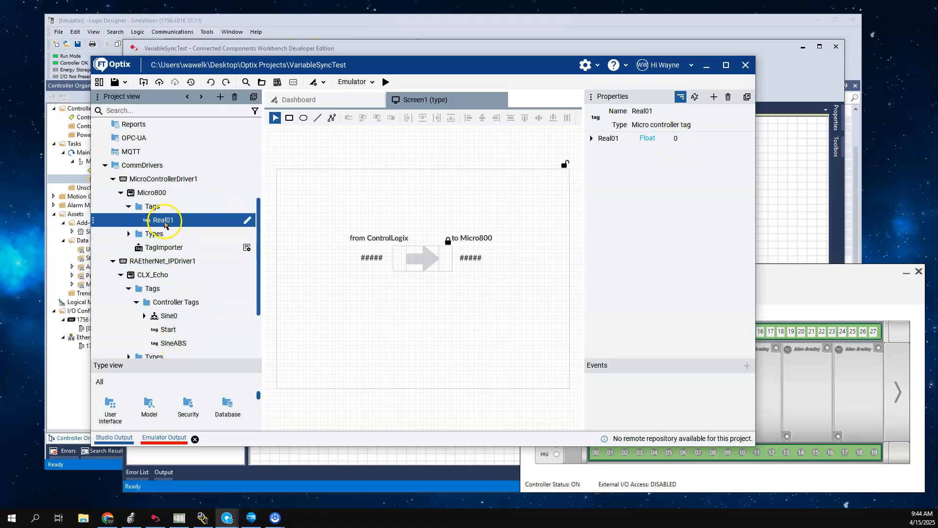
{"action": "mouse_move", "coordinate": [164, 222]}
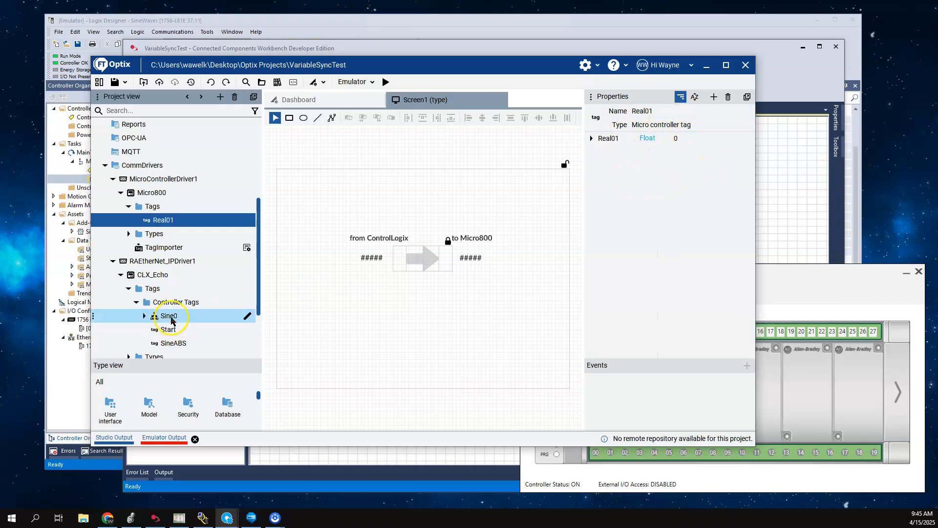
Link Real01's value to the ControlLogix SineABS tag and review the dynamic link's Advanced details.
{"action": "left_click", "coordinate": [174, 343]}
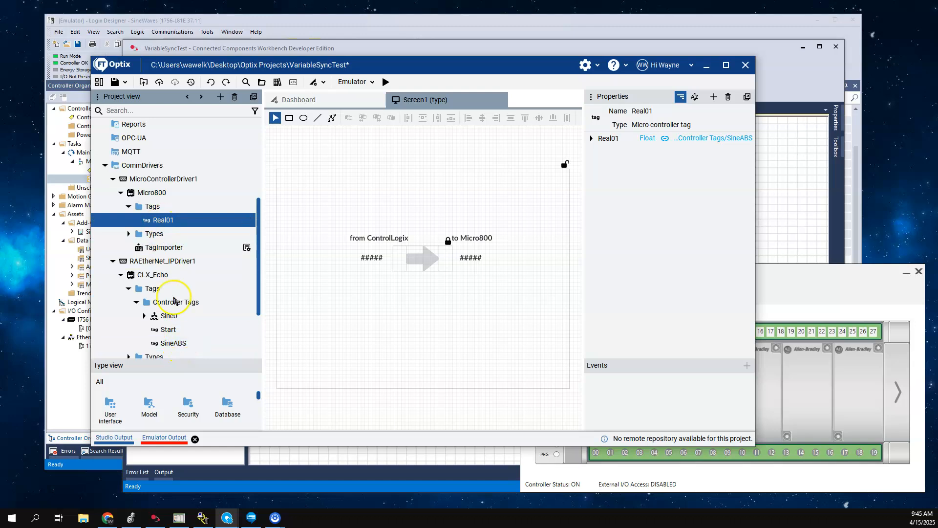
{"action": "left_click", "coordinate": [174, 343]}
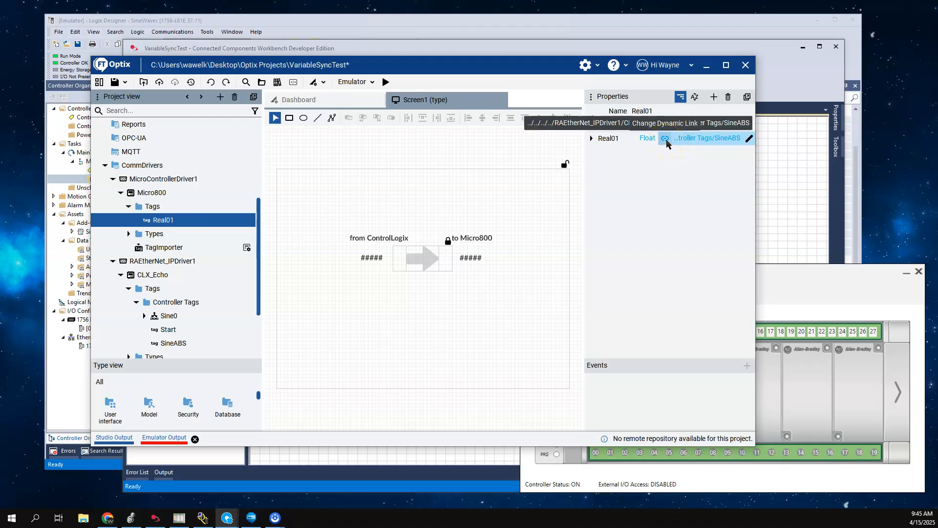
{"action": "left_click", "coordinate": [665, 138]}
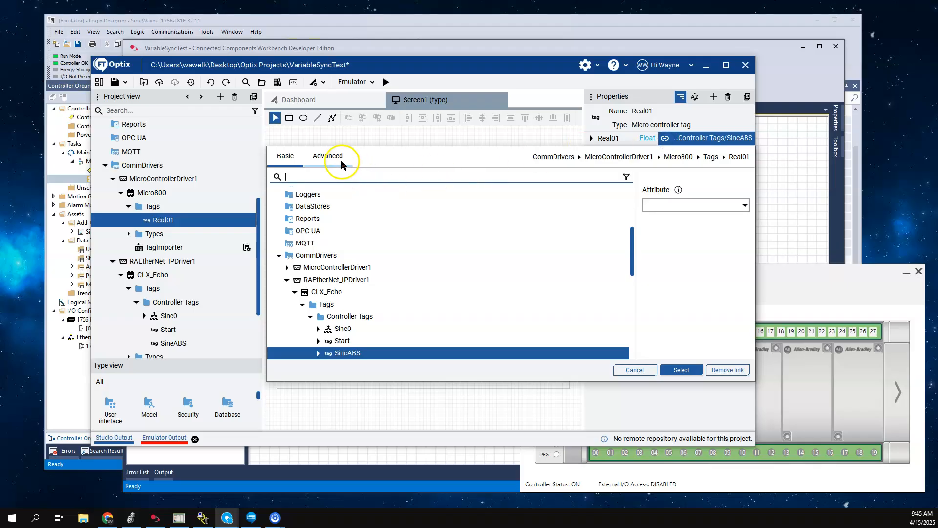
{"action": "left_click", "coordinate": [328, 155]}
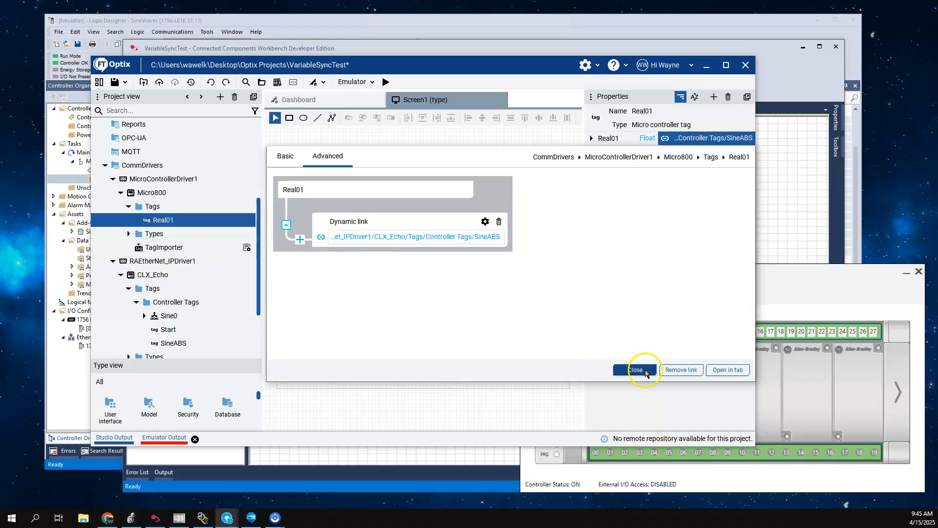
{"action": "left_click", "coordinate": [635, 370]}
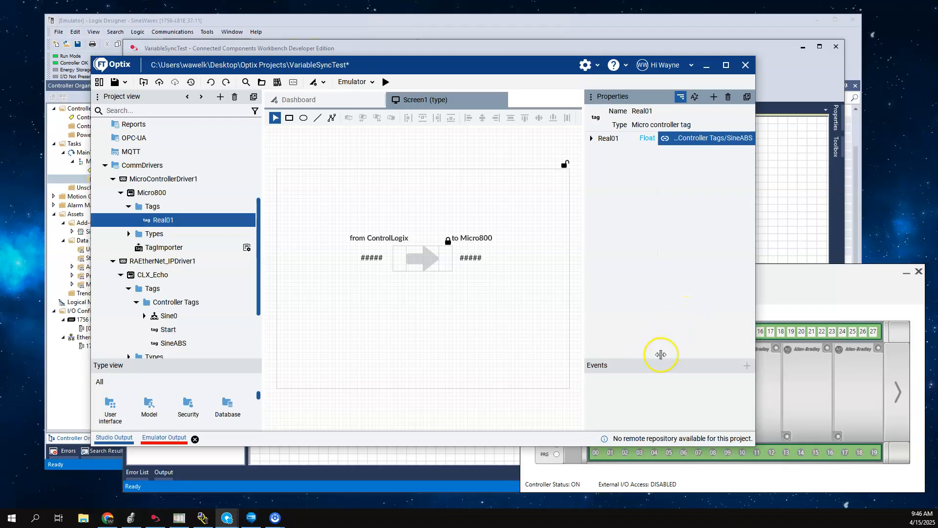
{"action": "mouse_move", "coordinate": [604, 370]}
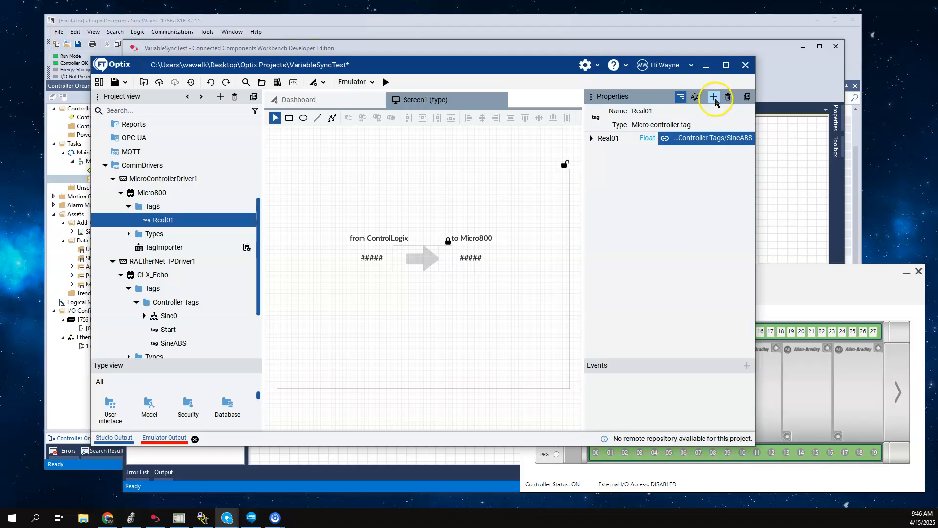
{"action": "left_click", "coordinate": [714, 96]}
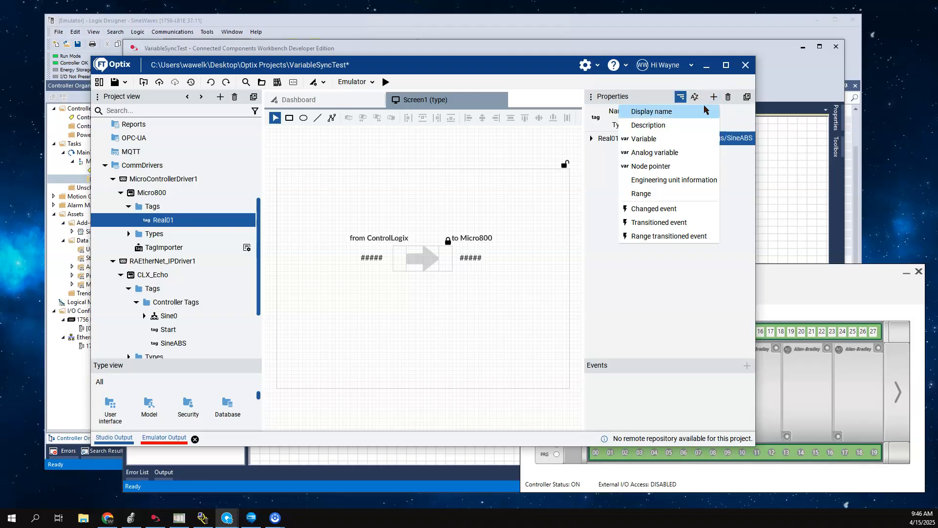
{"action": "mouse_move", "coordinate": [678, 208]}
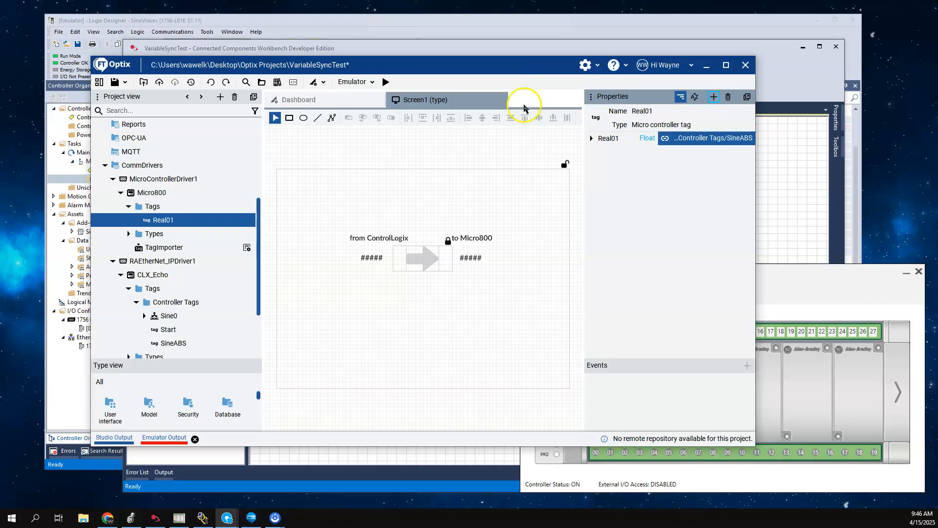
{"action": "mouse_move", "coordinate": [458, 65]}
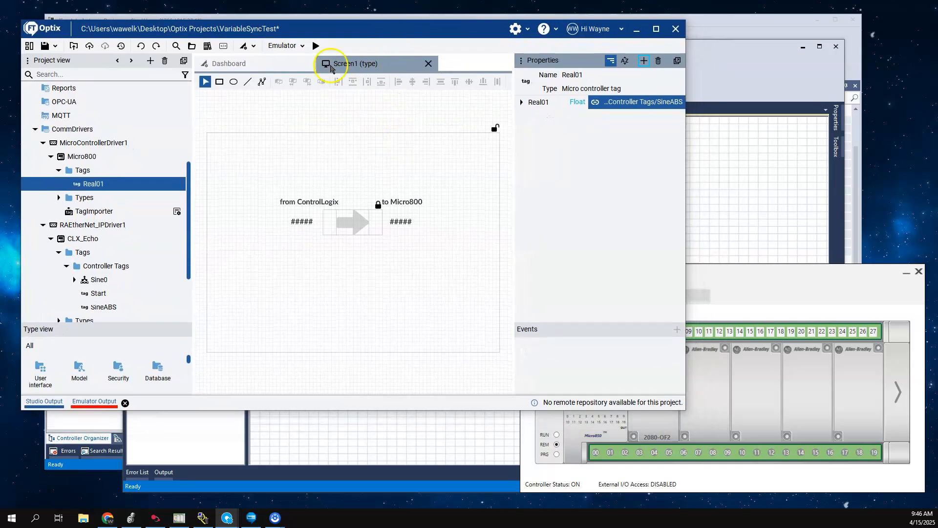
Run the project in the emulator and switch between Screen1 and Screen2 while values update.
{"action": "left_click", "coordinate": [316, 46]}
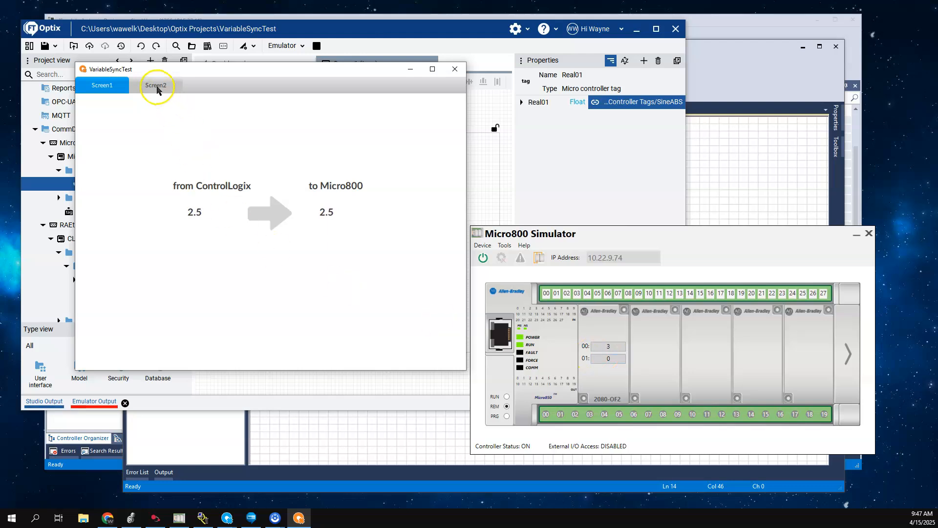
{"action": "left_click", "coordinate": [155, 85]}
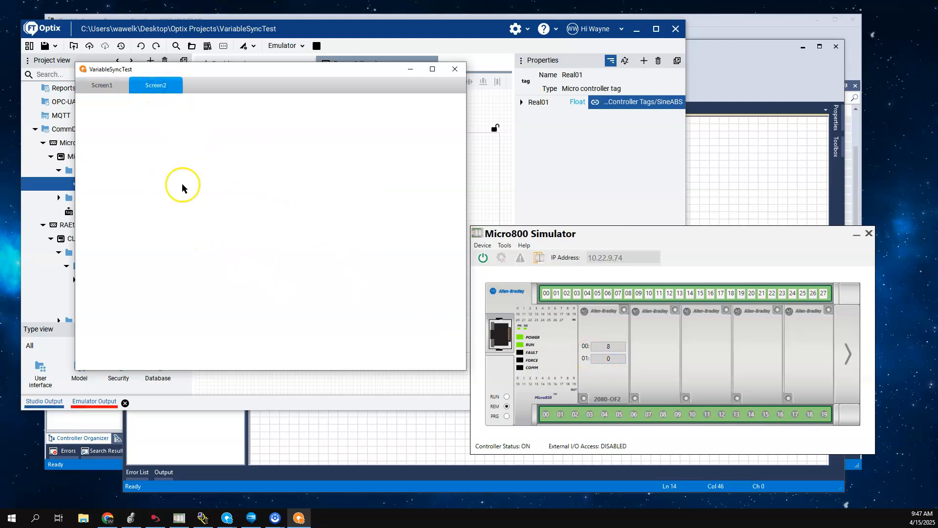
{"action": "mouse_move", "coordinate": [197, 201]}
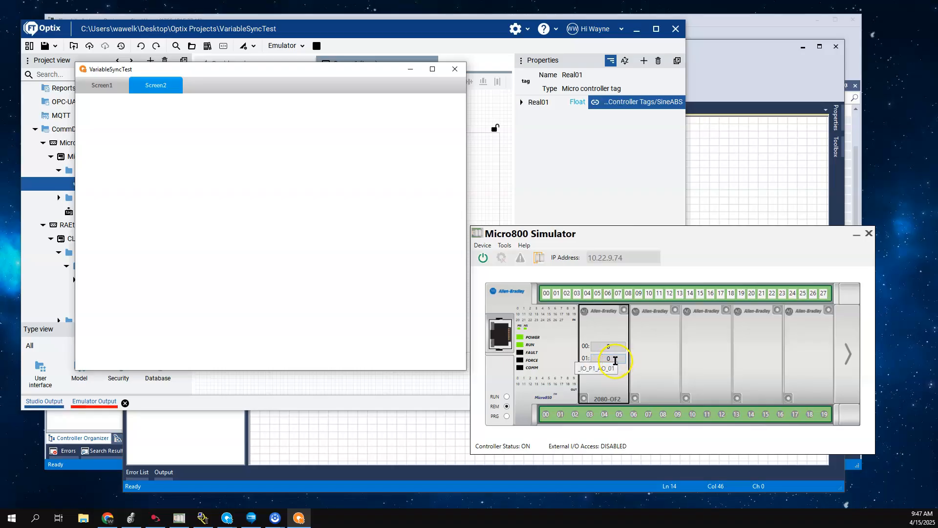
{"action": "left_click", "coordinate": [102, 85]}
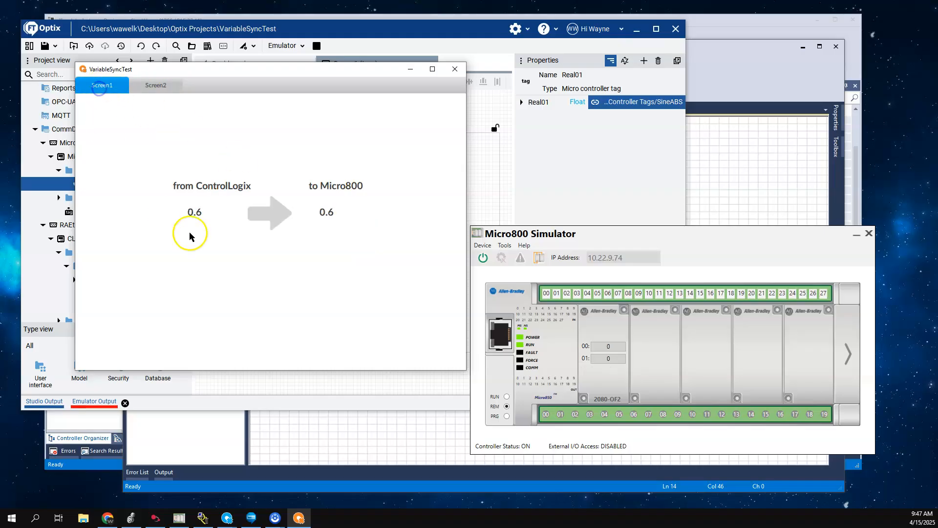
{"action": "mouse_move", "coordinate": [478, 358]}
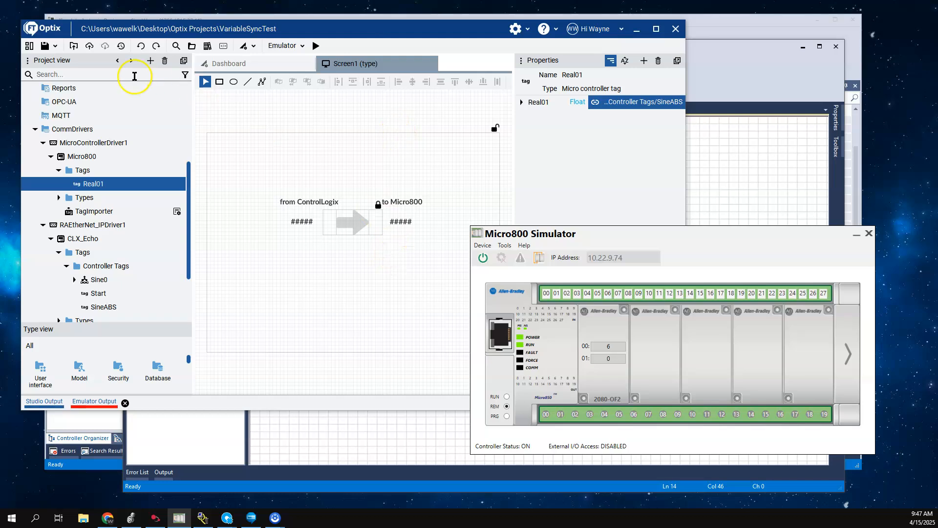
{"action": "mouse_move", "coordinate": [327, 250]}
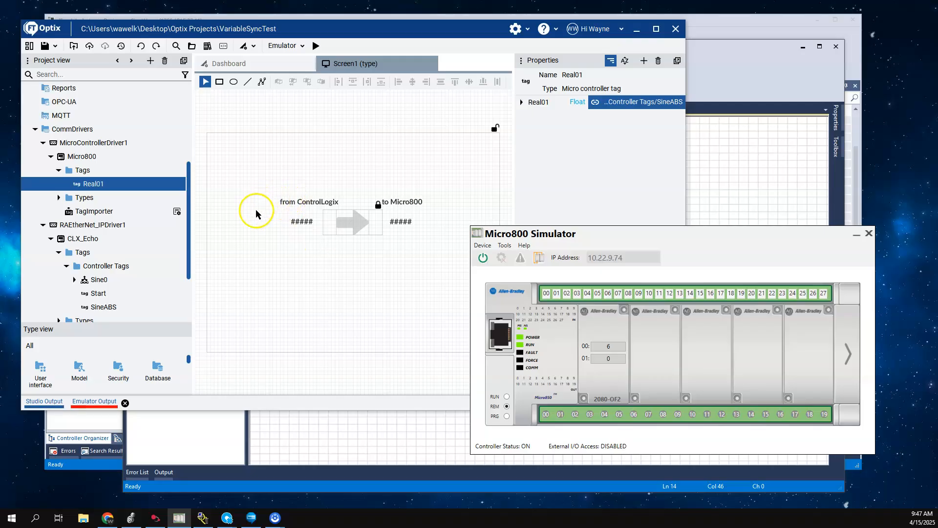
{"action": "mouse_move", "coordinate": [528, 124]}
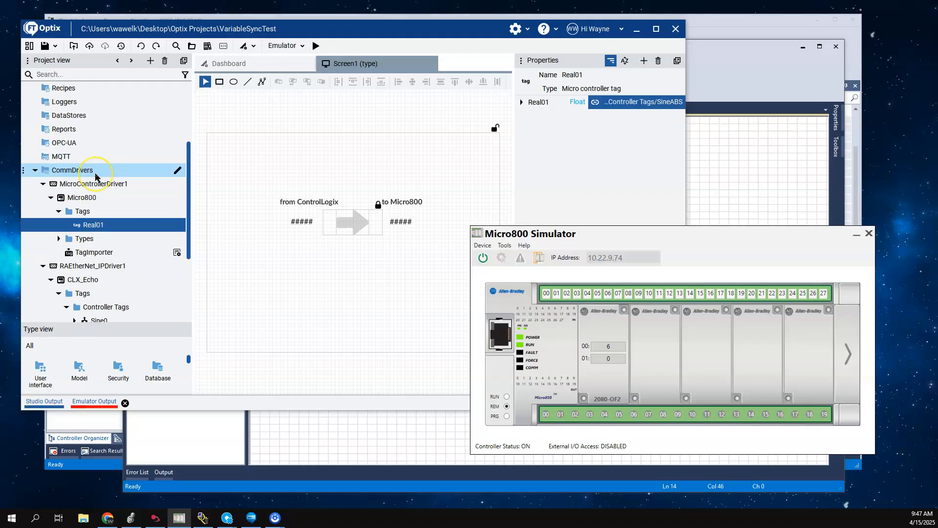
Select the CommDrivers folder after the emulator session ends.
{"action": "left_click", "coordinate": [229, 64]}
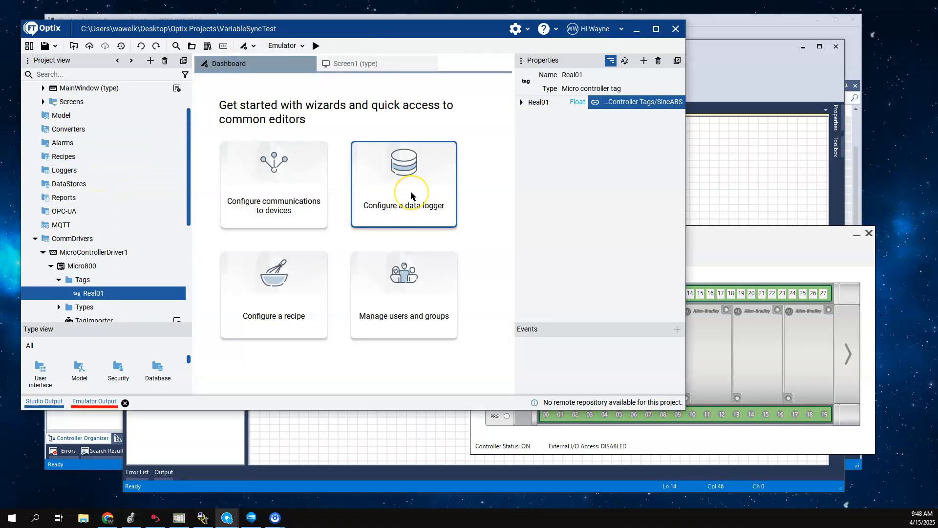
In the data logger wizard create DataLogger1 with a new embedded database EmbeddedDatabase1.
{"action": "left_click", "coordinate": [404, 184]}
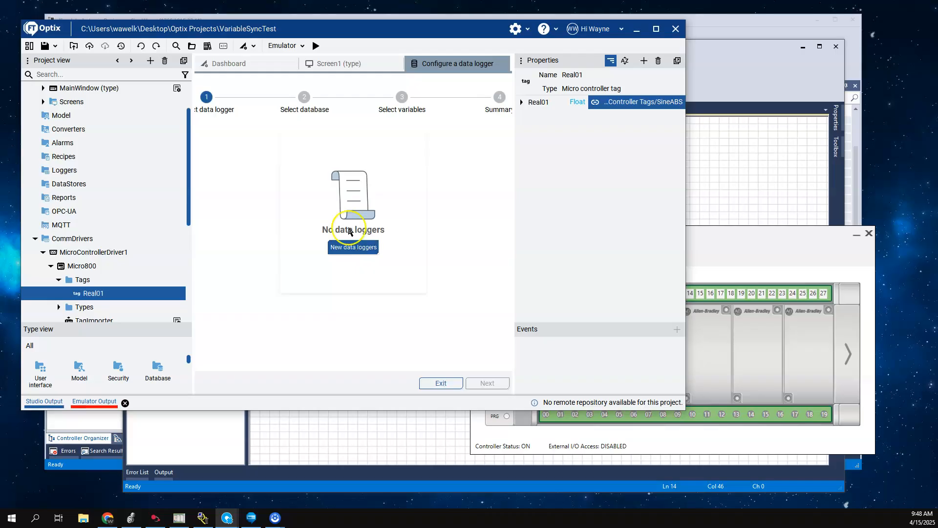
{"action": "left_click", "coordinate": [353, 247]}
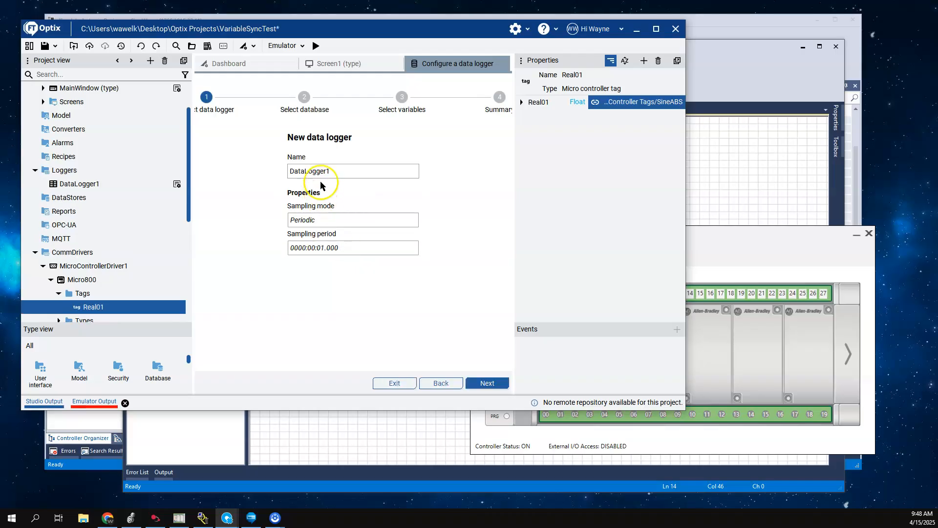
{"action": "left_click", "coordinate": [486, 383]}
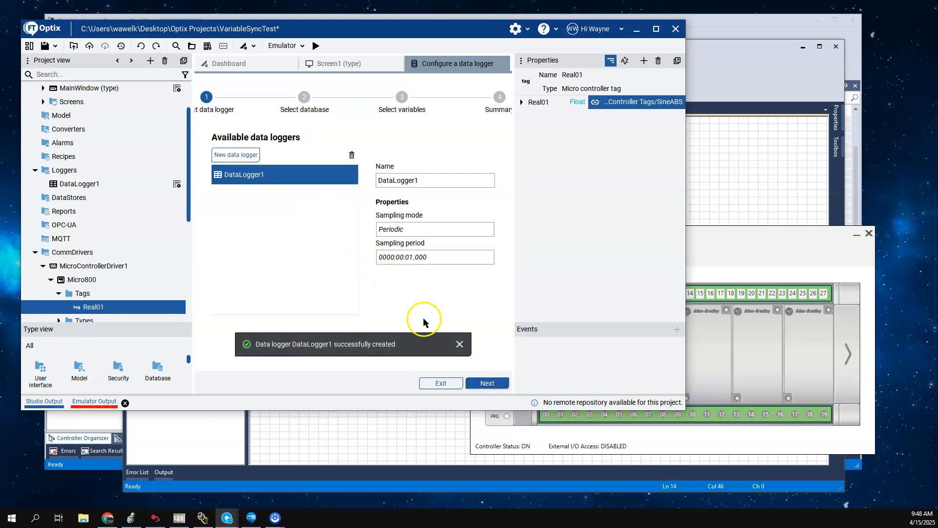
{"action": "left_click", "coordinate": [487, 382]}
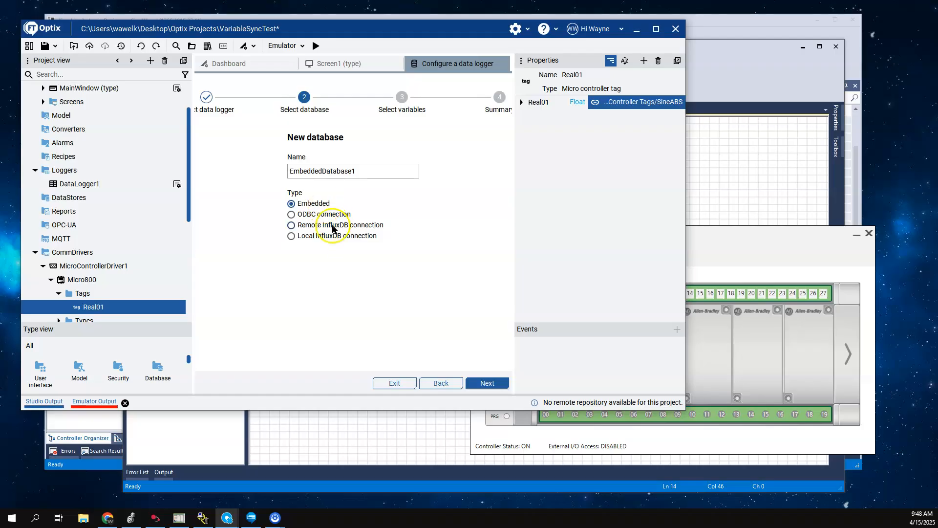
{"action": "mouse_move", "coordinate": [310, 206]}
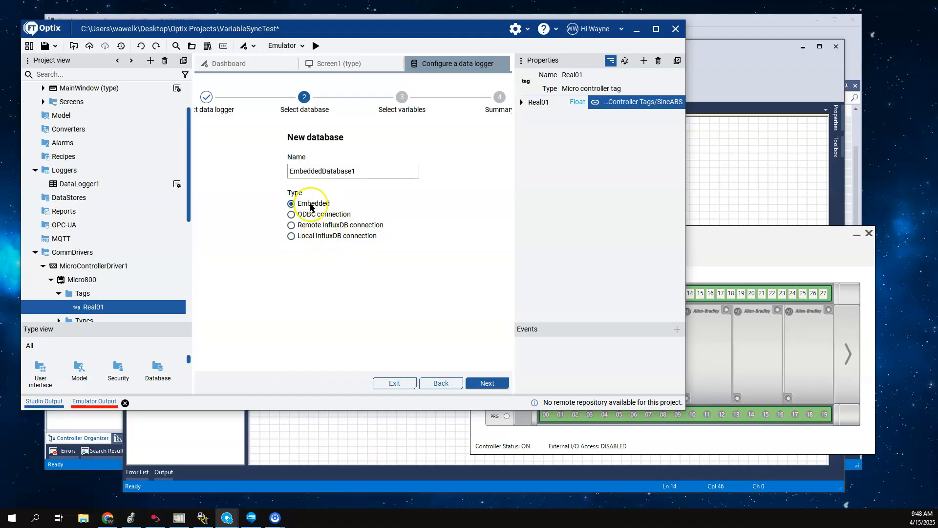
{"action": "left_click", "coordinate": [487, 383]}
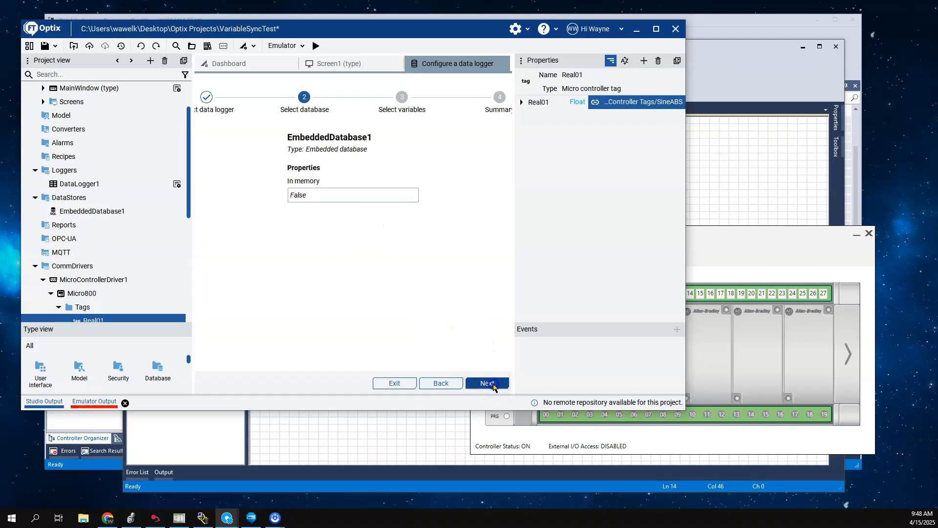
{"action": "left_click", "coordinate": [487, 382]}
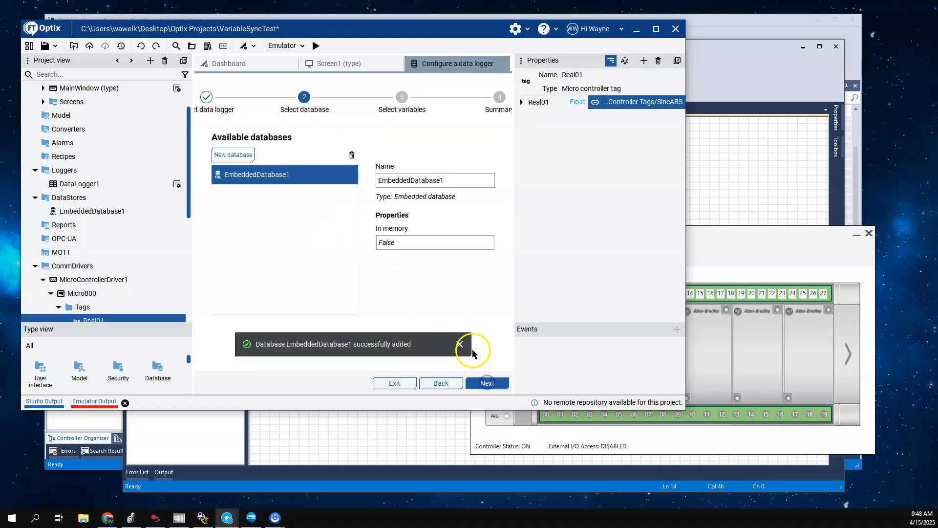
{"action": "left_click", "coordinate": [487, 382]}
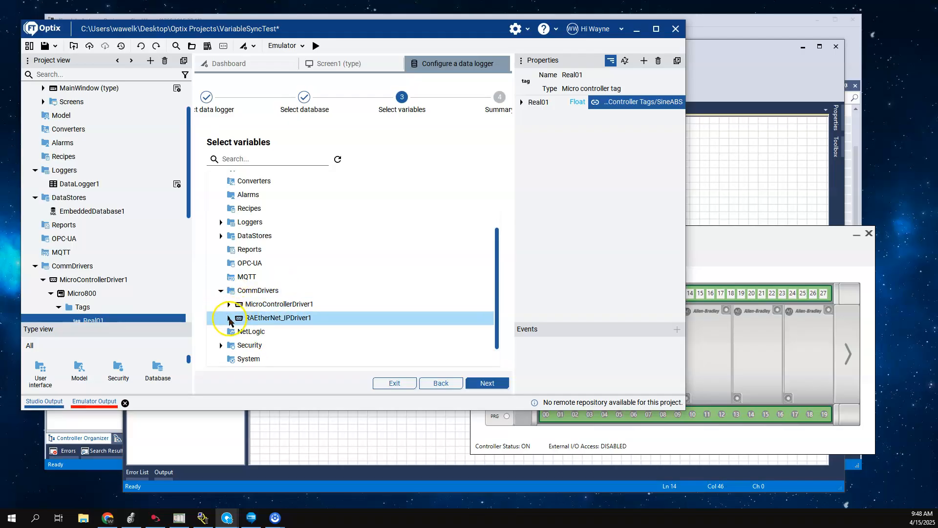
Choose the CLX_Echo controller tag SineABS as the logged variable and exit the wizard.
{"action": "left_click", "coordinate": [229, 318]}
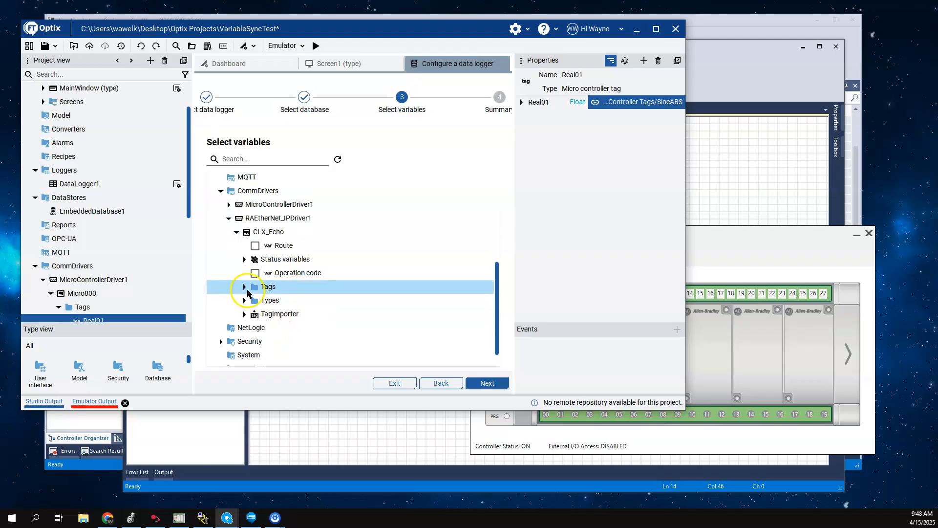
{"action": "left_click", "coordinate": [243, 287]}
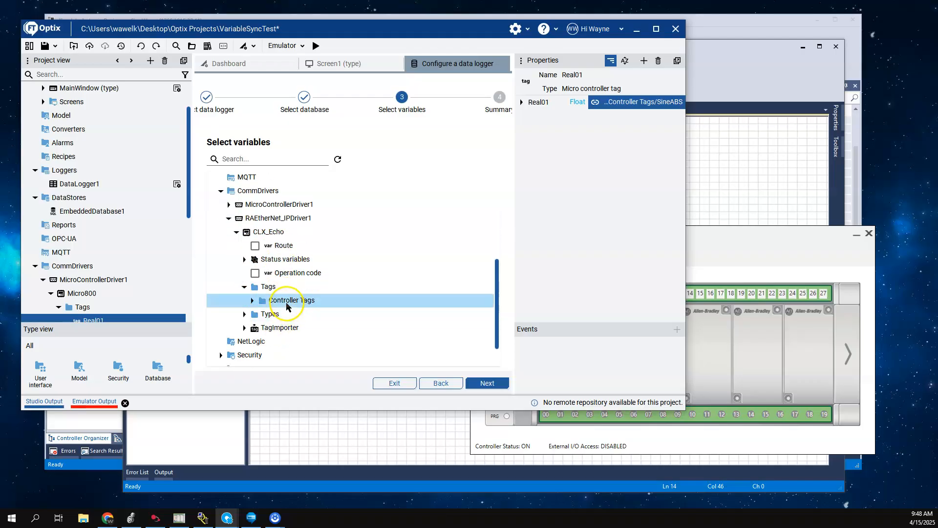
{"action": "left_click", "coordinate": [253, 300]}
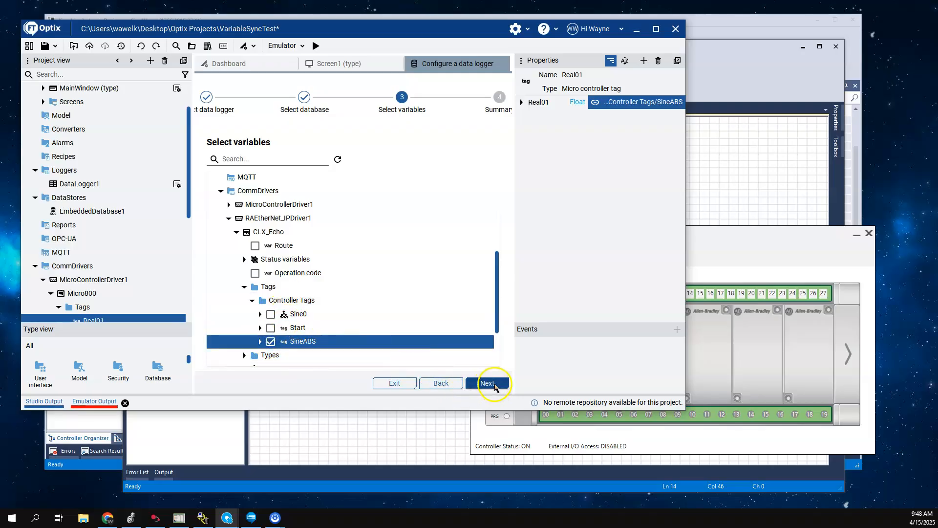
{"action": "left_click", "coordinate": [488, 383]}
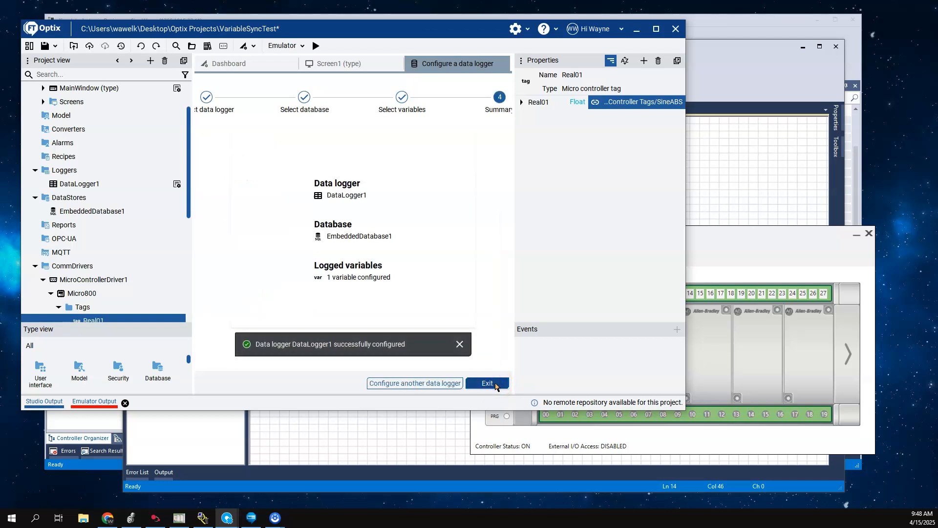
{"action": "left_click", "coordinate": [487, 383]}
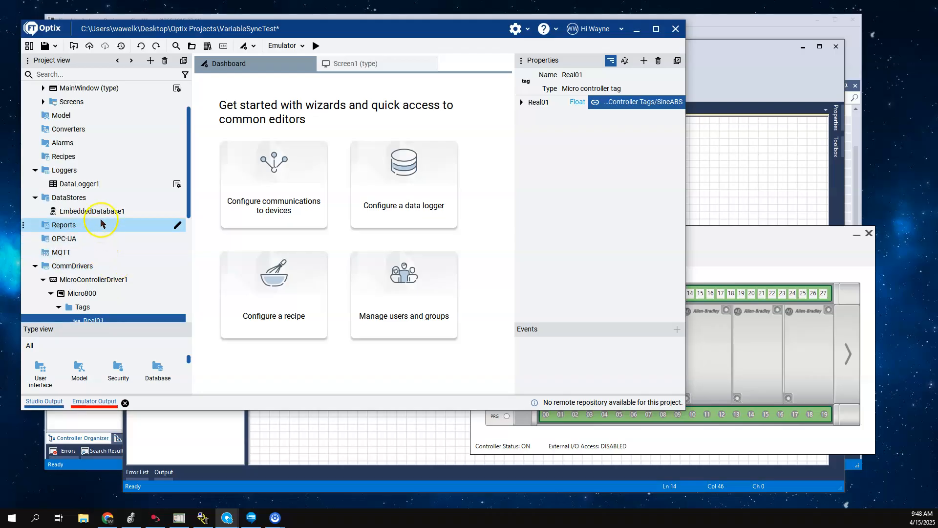
Inspect DataLogger1's properties and the presentation engine settings.
{"action": "left_click", "coordinate": [78, 183]}
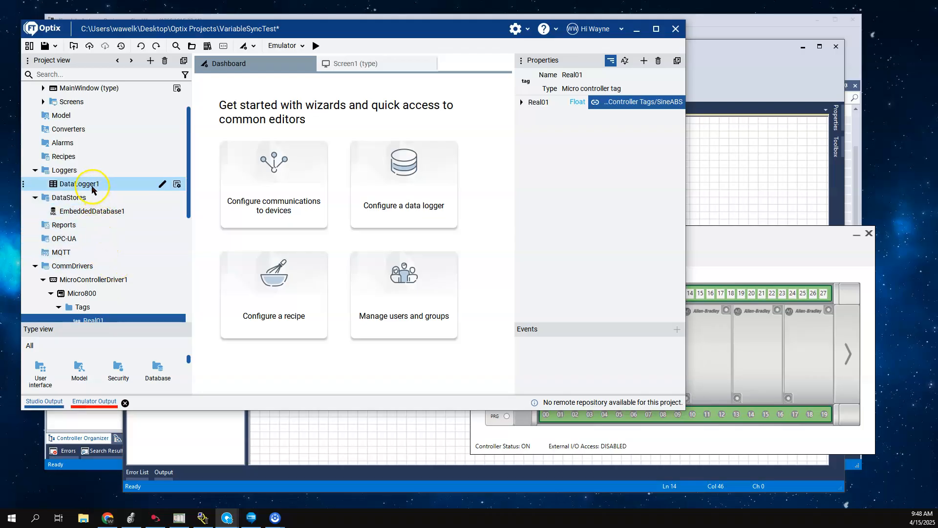
{"action": "left_click", "coordinate": [79, 184]}
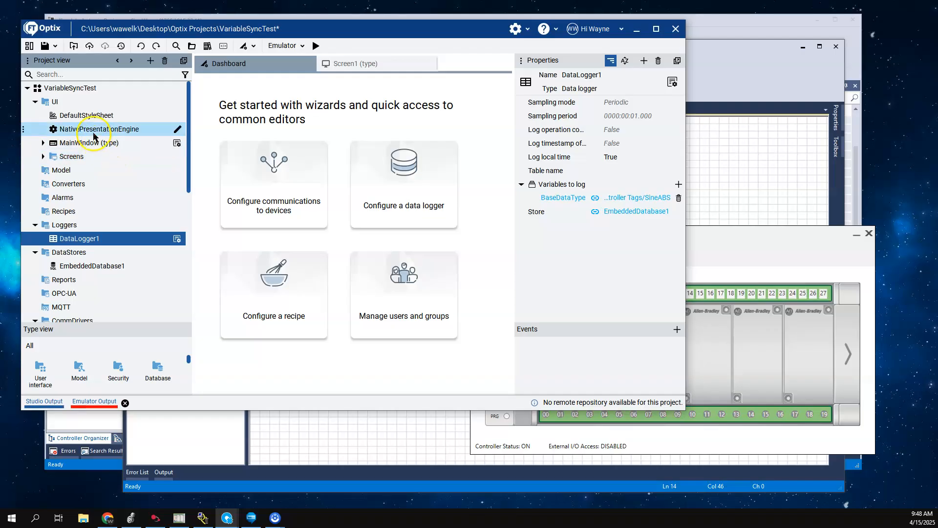
{"action": "left_click", "coordinate": [99, 129]}
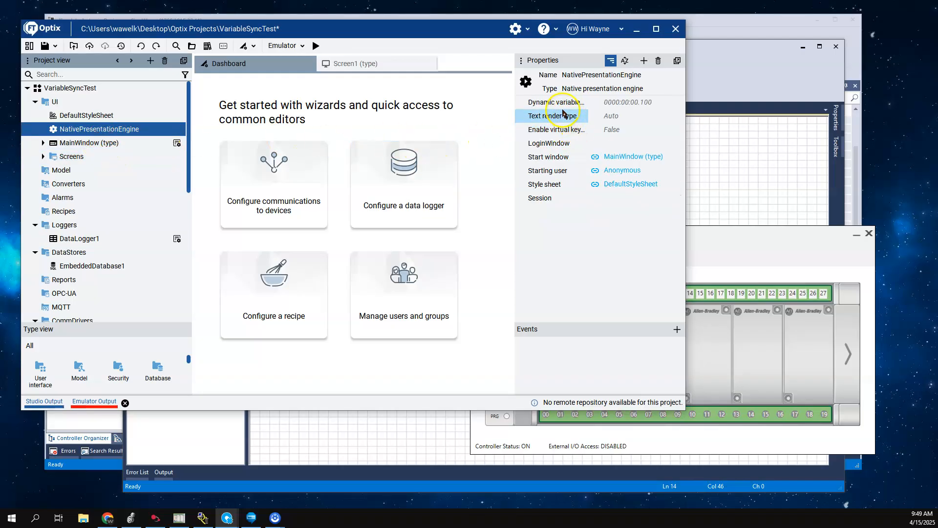
{"action": "left_click", "coordinate": [552, 102]}
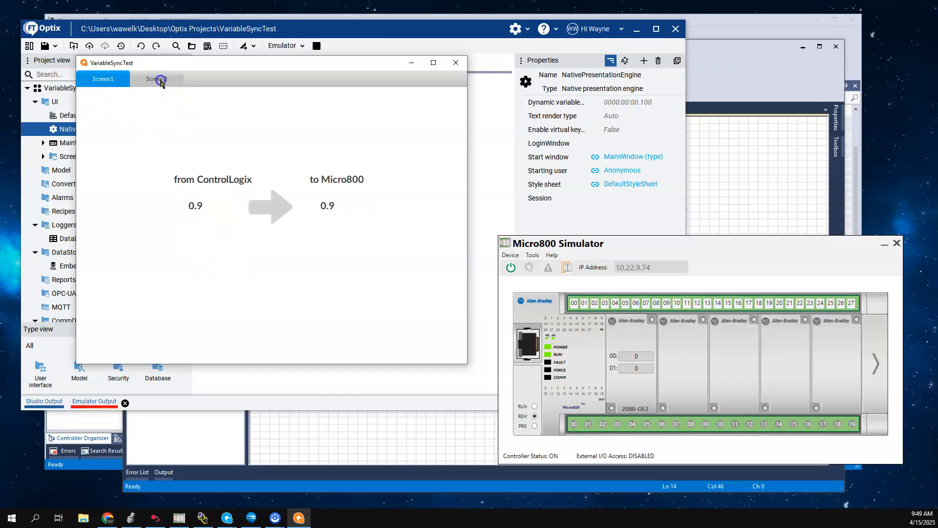
Switch the running app between Screen1 and Screen2 while the Micro800 simulator keeps updating.
{"action": "left_click", "coordinate": [157, 78]}
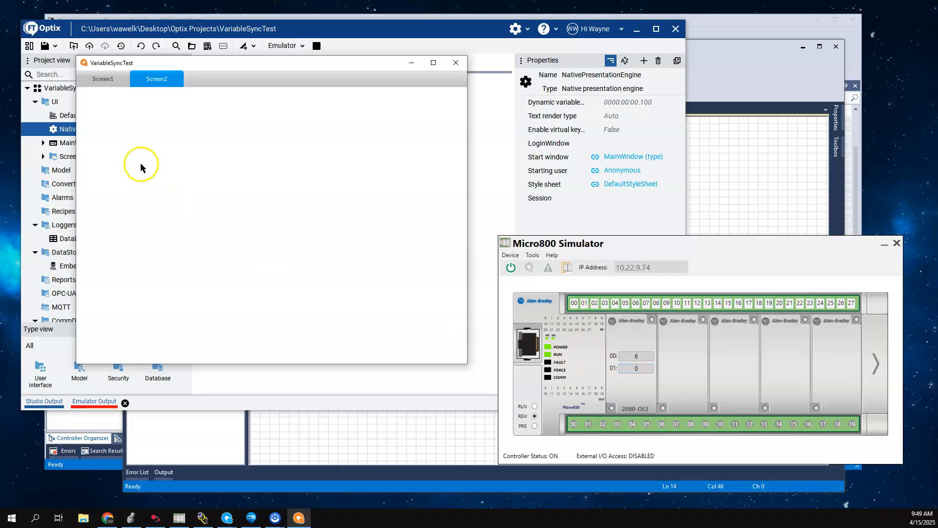
{"action": "left_click", "coordinate": [103, 78]}
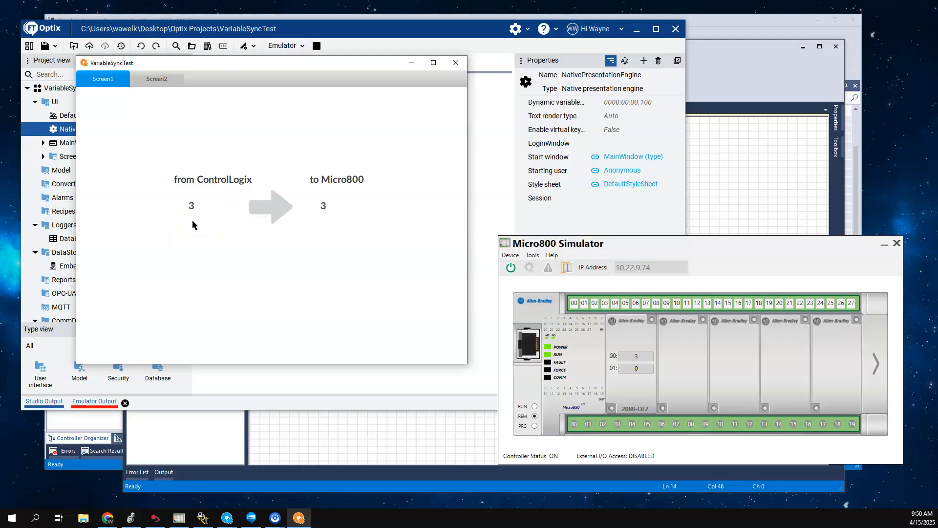
{"action": "left_click", "coordinate": [156, 78]}
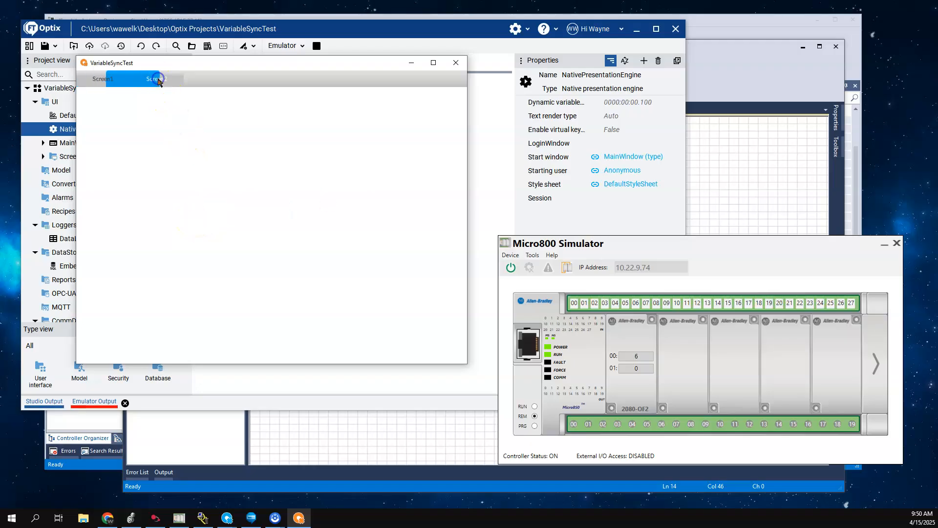
{"action": "left_click", "coordinate": [156, 78]}
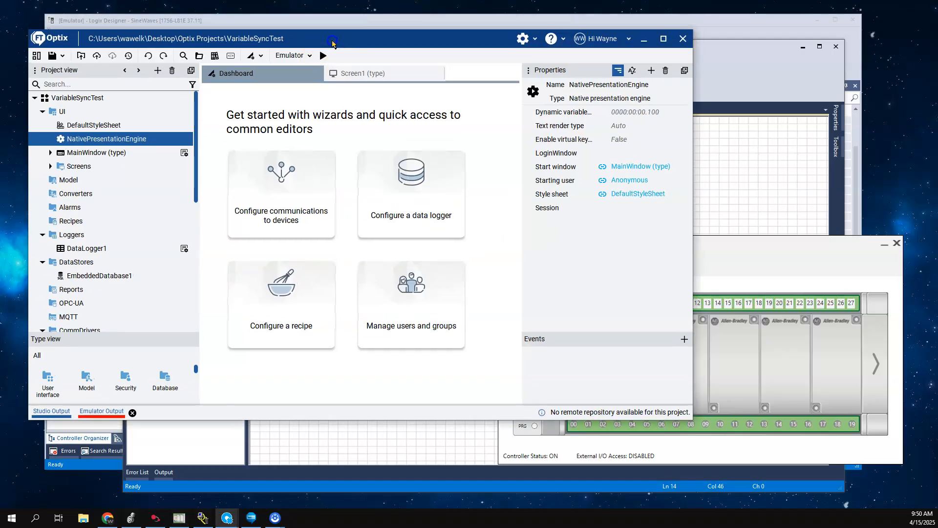
Delete EmbeddedDatabase1 and DataLogger1 from the Project view.
{"action": "left_click", "coordinate": [100, 275]}
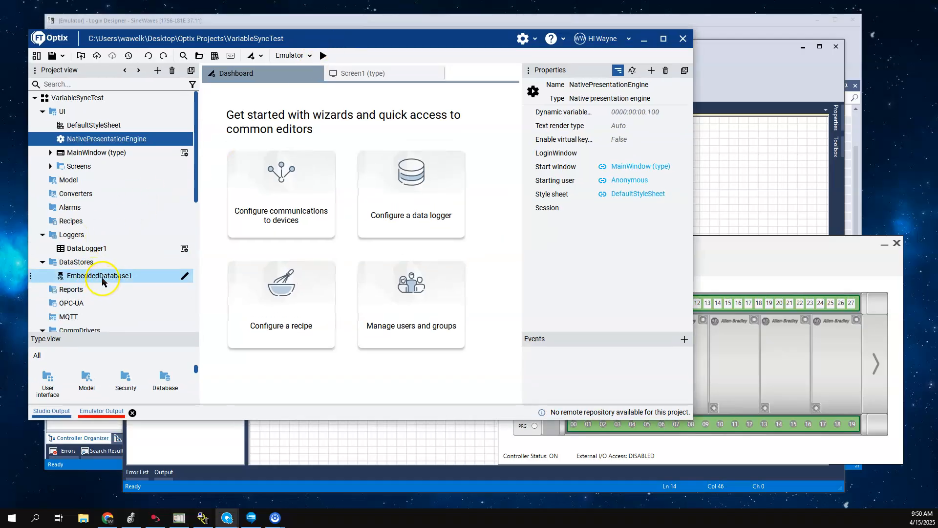
{"action": "right_click", "coordinate": [102, 276]}
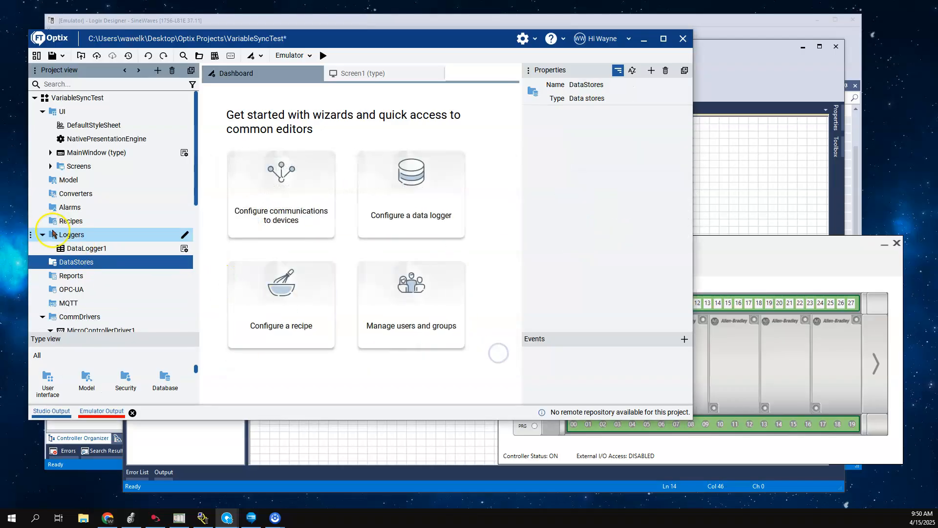
{"action": "right_click", "coordinate": [86, 247]}
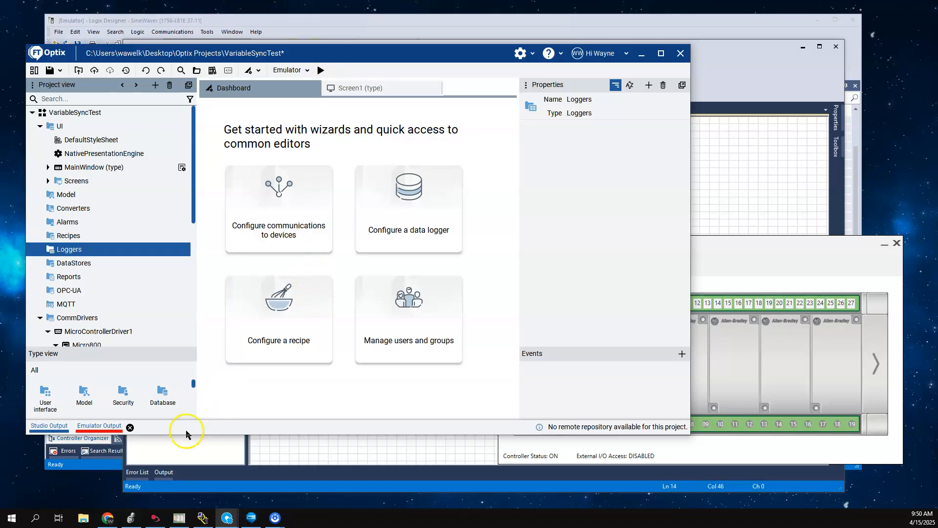
Switch to the ModbusTCPToRAEthernetIp GitHub page and read the README instructions on VariableSynchronizer and TagsToSync.
{"action": "left_click", "coordinate": [108, 518]}
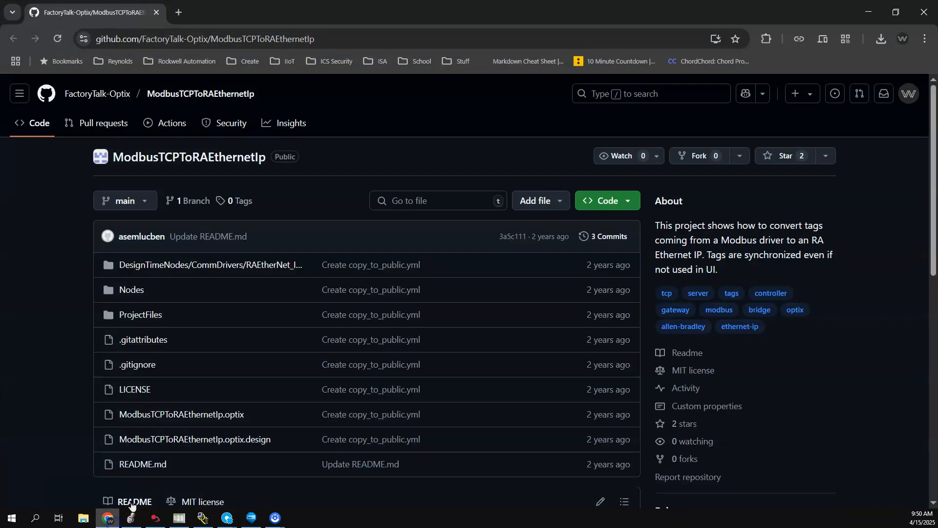
{"action": "mouse_move", "coordinate": [249, 75]}
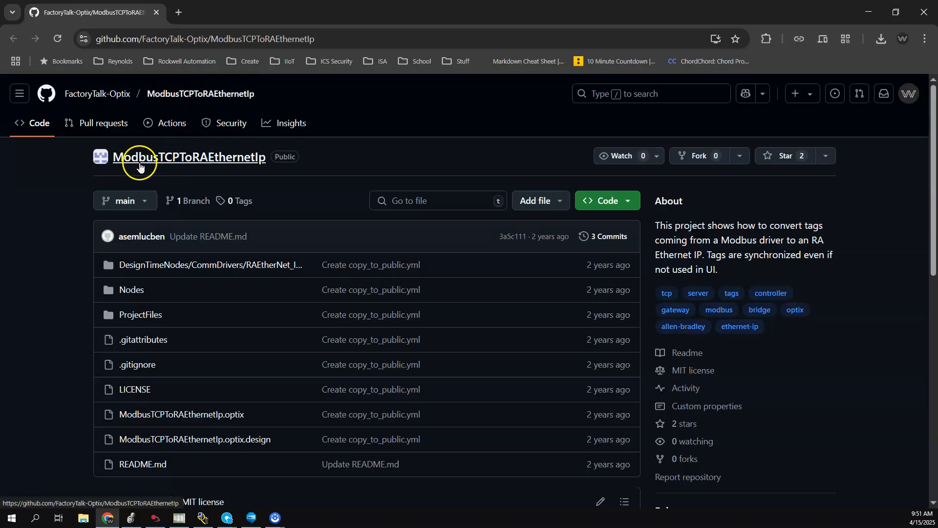
{"action": "mouse_move", "coordinate": [183, 167]}
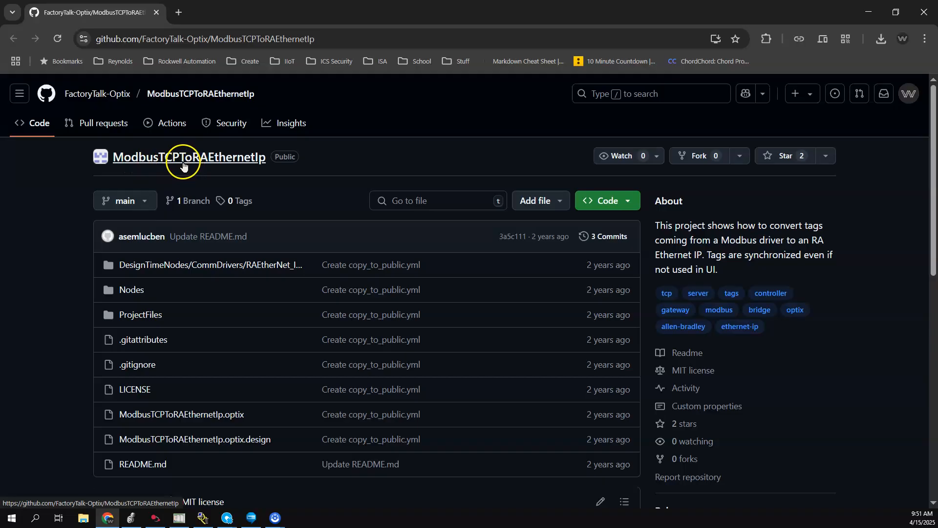
{"action": "scroll", "scroll_direction": "down", "scroll_amount": 3}
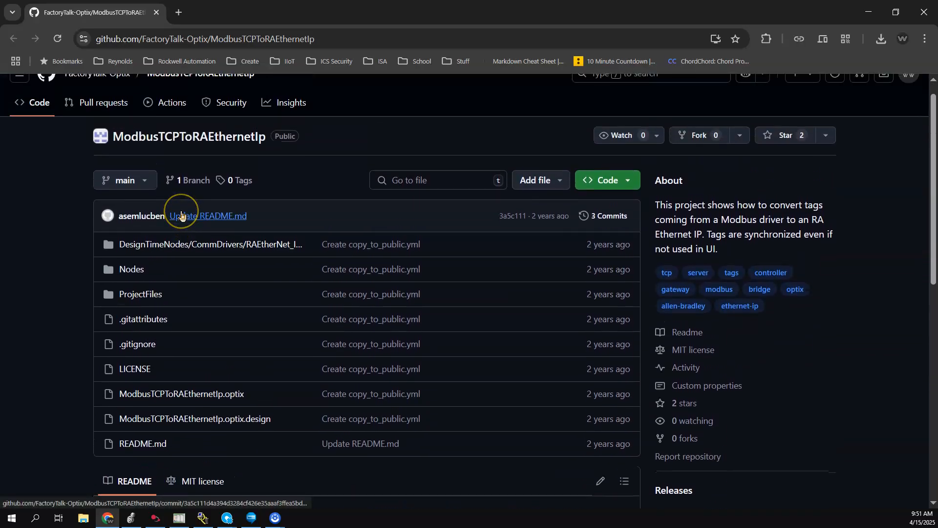
{"action": "mouse_move", "coordinate": [74, 198]}
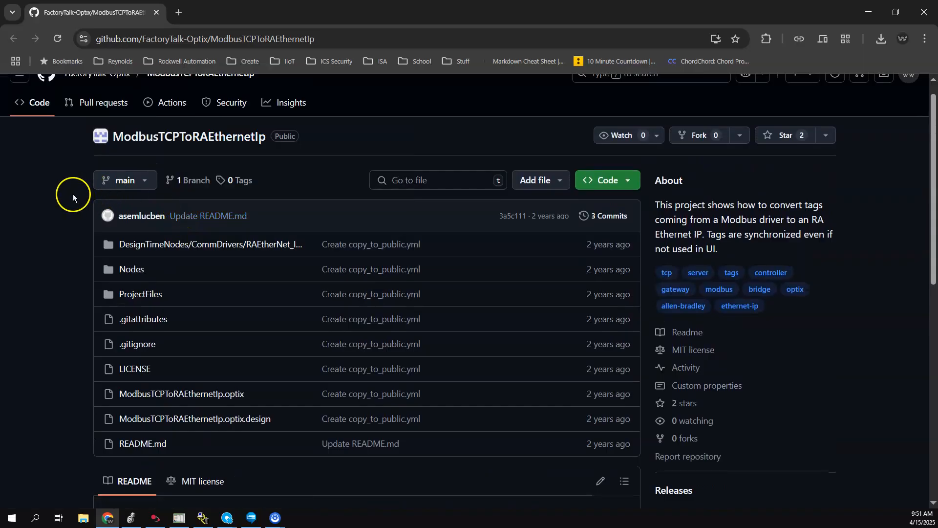
{"action": "scroll", "scroll_direction": "down", "scroll_amount": 3}
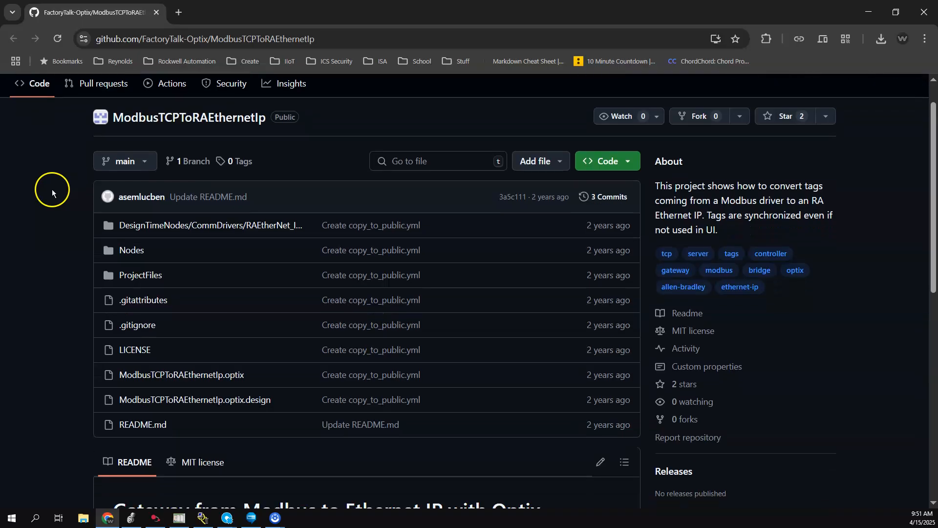
{"action": "scroll", "scroll_direction": "down", "scroll_amount": 3}
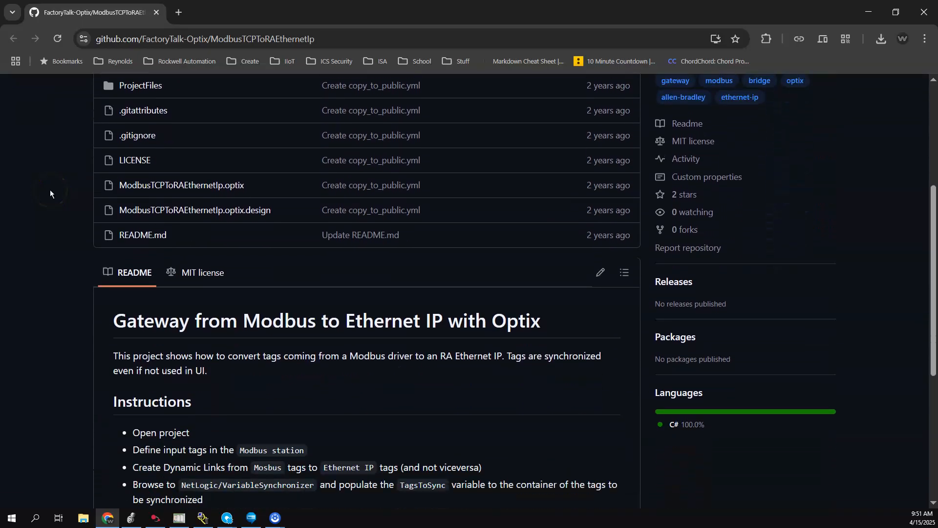
{"action": "scroll", "scroll_direction": "down", "scroll_amount": 3}
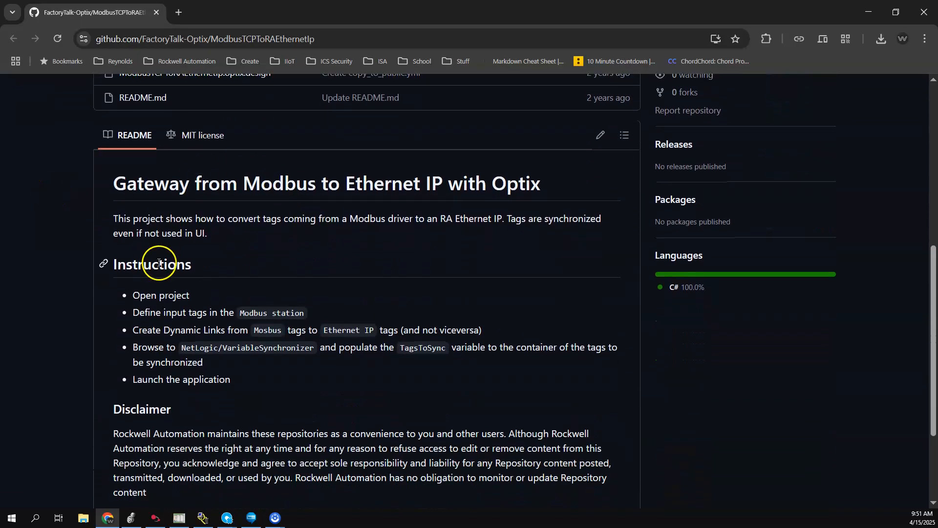
{"action": "scroll", "scroll_direction": "down", "scroll_amount": 3}
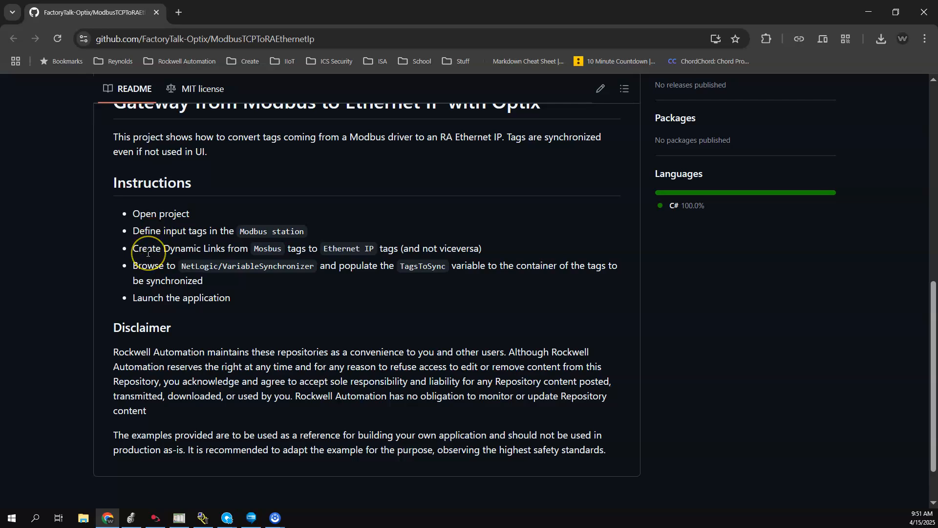
{"action": "scroll", "scroll_direction": "down", "scroll_amount": 3}
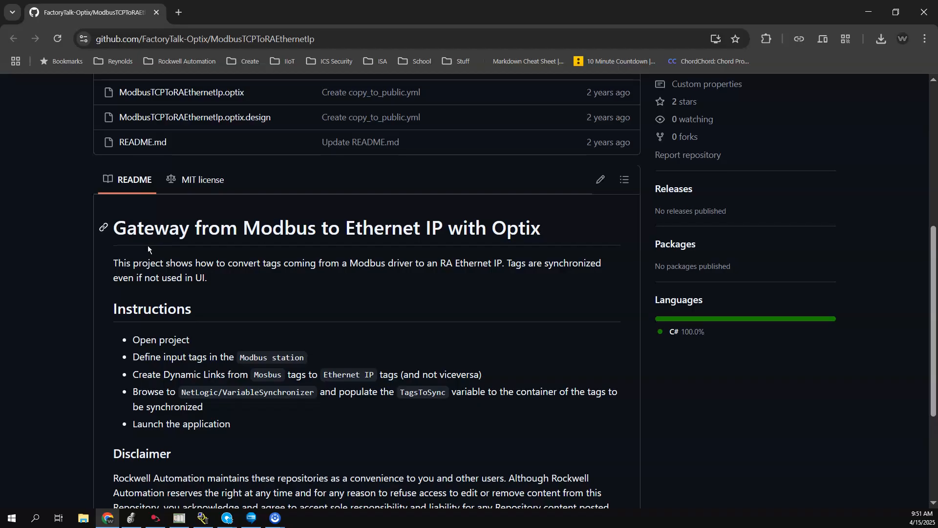
{"action": "scroll", "scroll_direction": "down", "scroll_amount": 3}
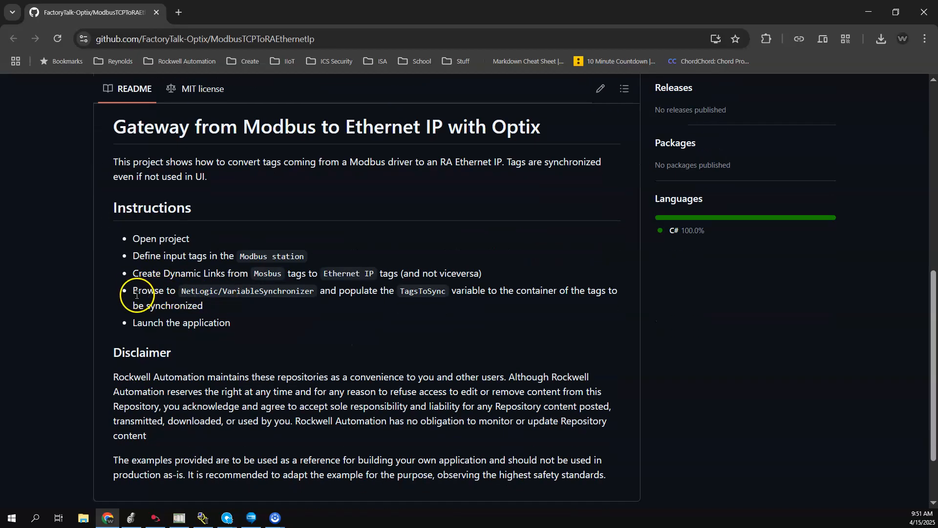
{"action": "mouse_move", "coordinate": [202, 299]}
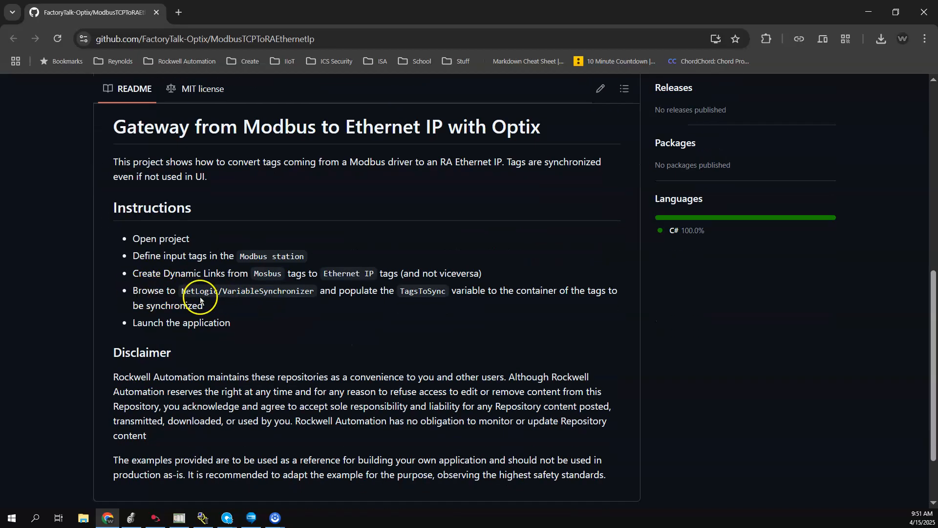
{"action": "mouse_move", "coordinate": [236, 302]}
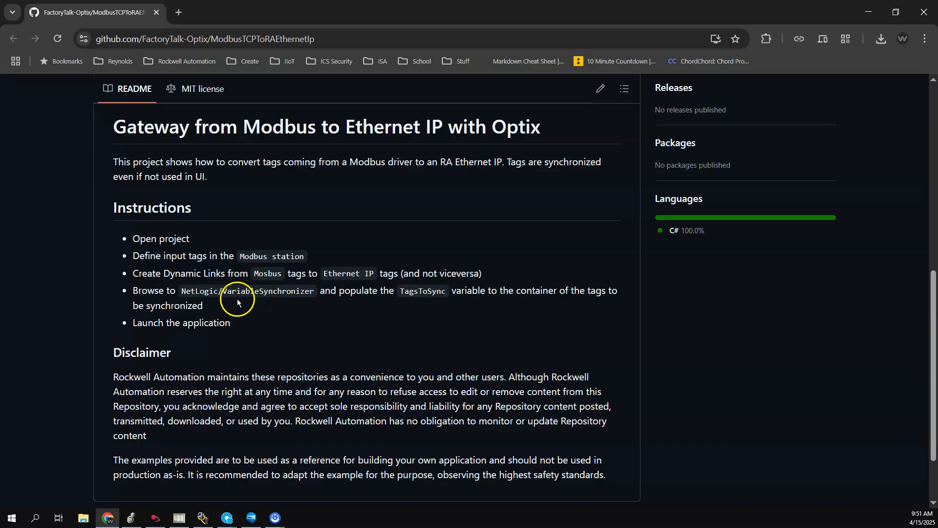
{"action": "mouse_move", "coordinate": [293, 301]}
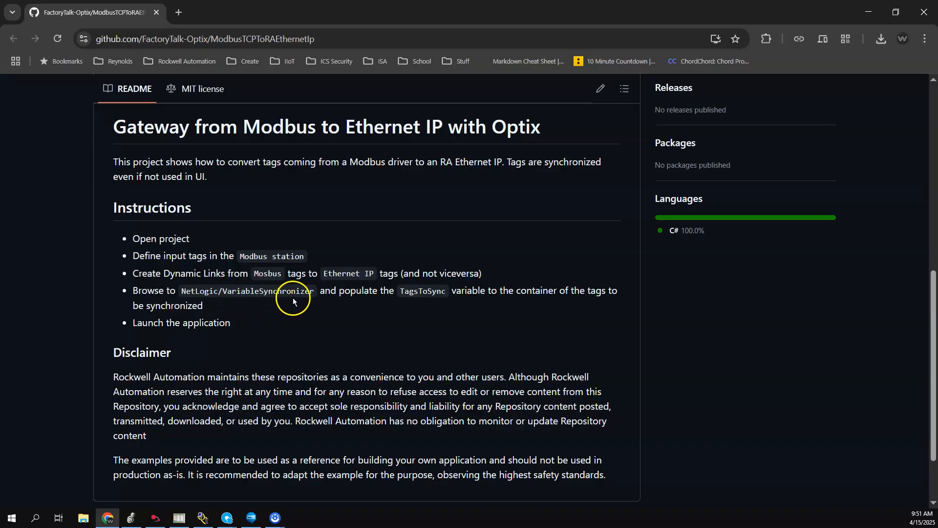
{"action": "mouse_move", "coordinate": [257, 302]}
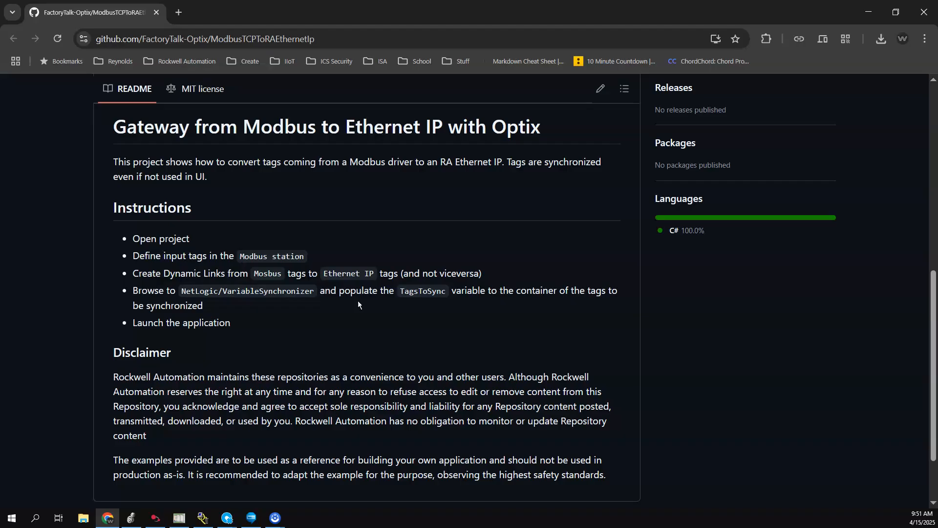
{"action": "mouse_move", "coordinate": [293, 350]}
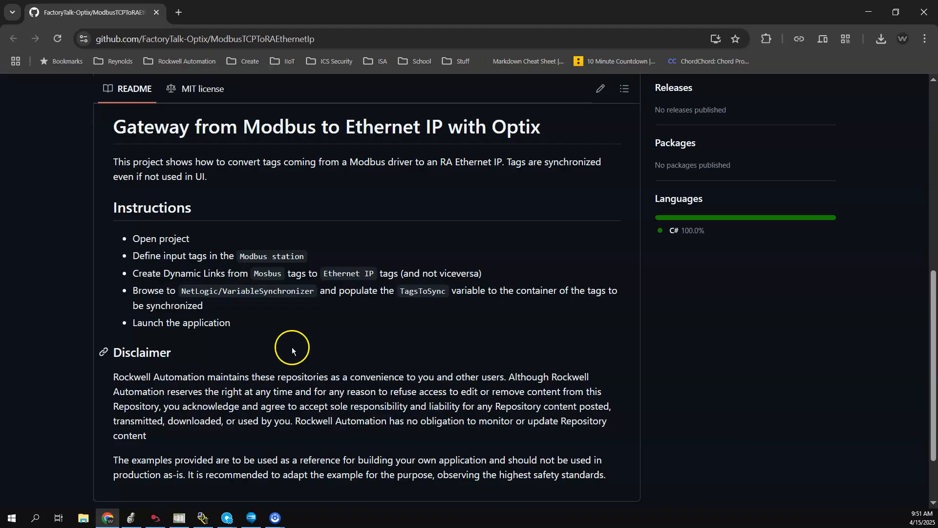
{"action": "mouse_move", "coordinate": [258, 303]}
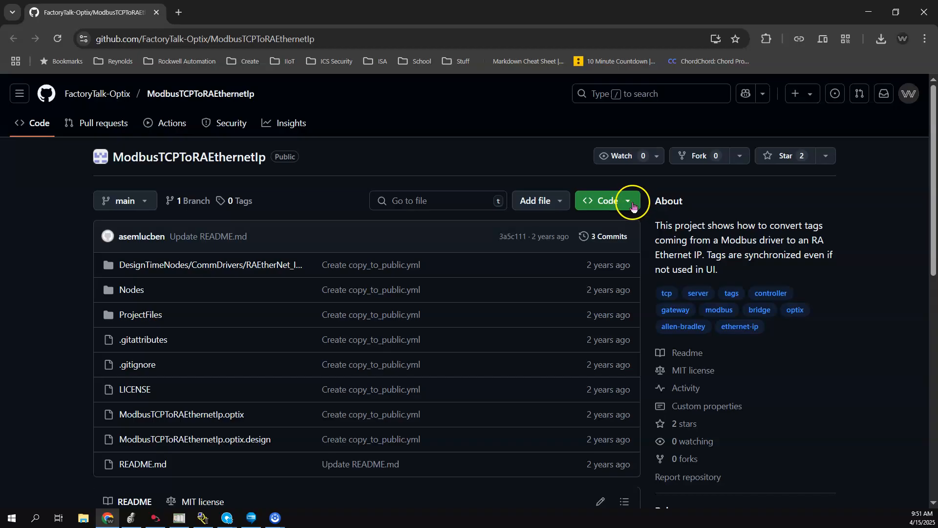
Show the repository's Code download options.
{"action": "left_click", "coordinate": [606, 201]}
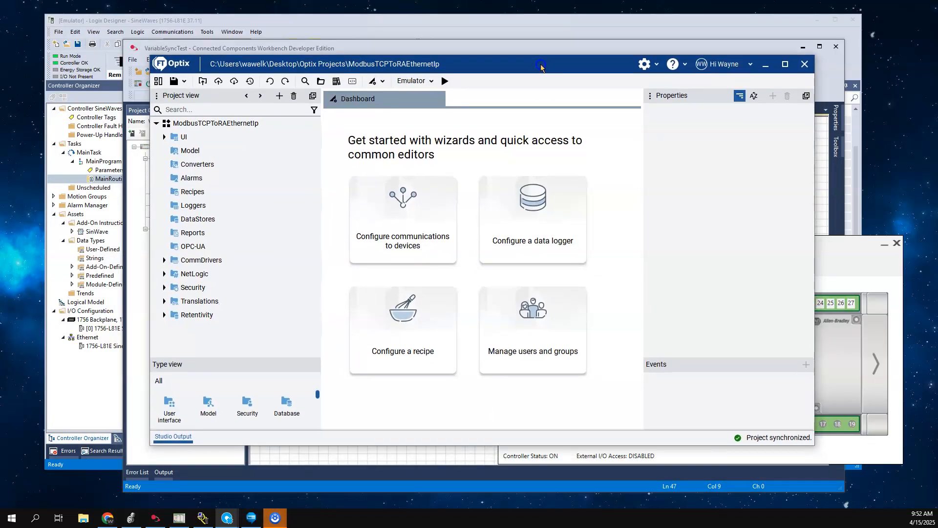
Expand CommDrivers and RAEtherNet_IPDriver1 down to its Controller Tags.
{"action": "left_click", "coordinate": [201, 260]}
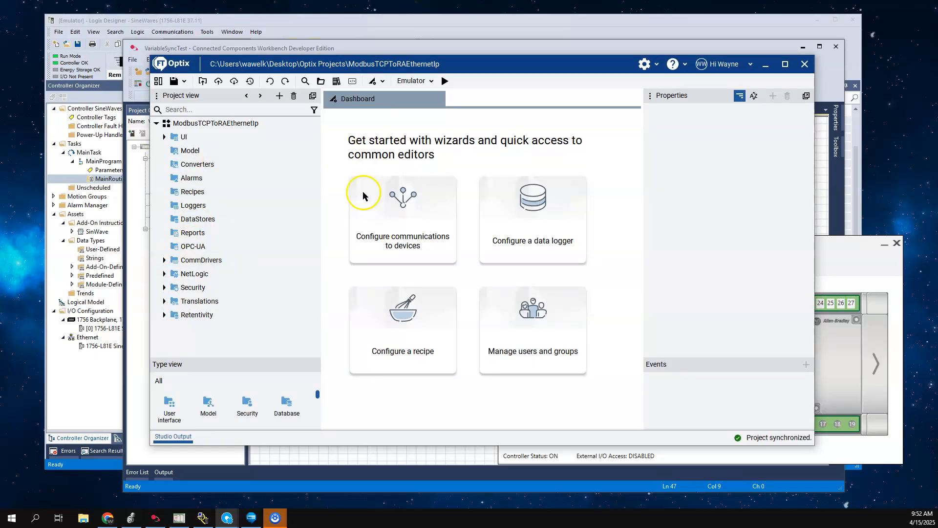
{"action": "left_click", "coordinate": [164, 260]}
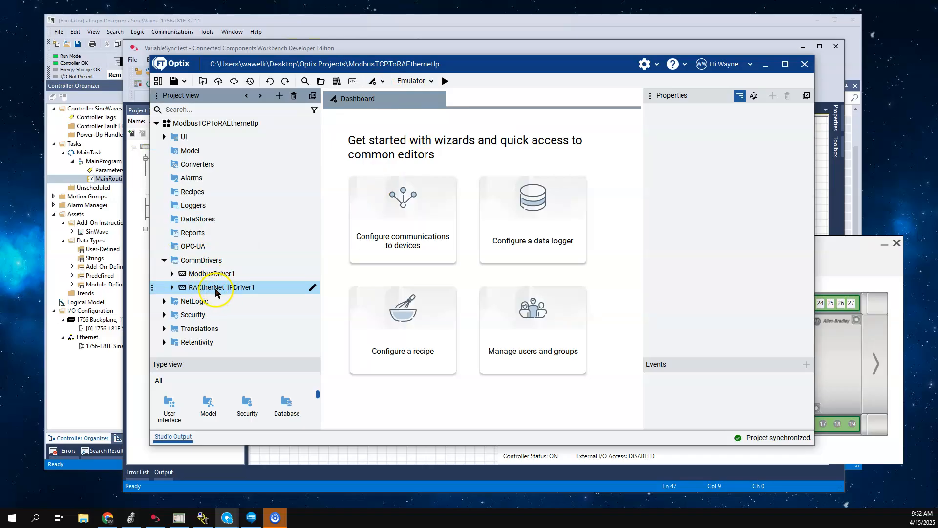
{"action": "left_click", "coordinate": [172, 287]}
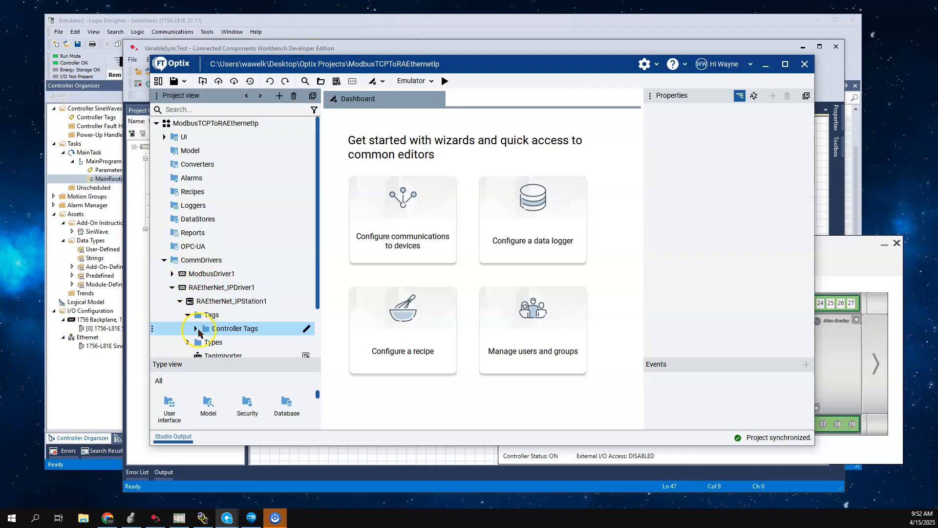
{"action": "left_click", "coordinate": [194, 329]}
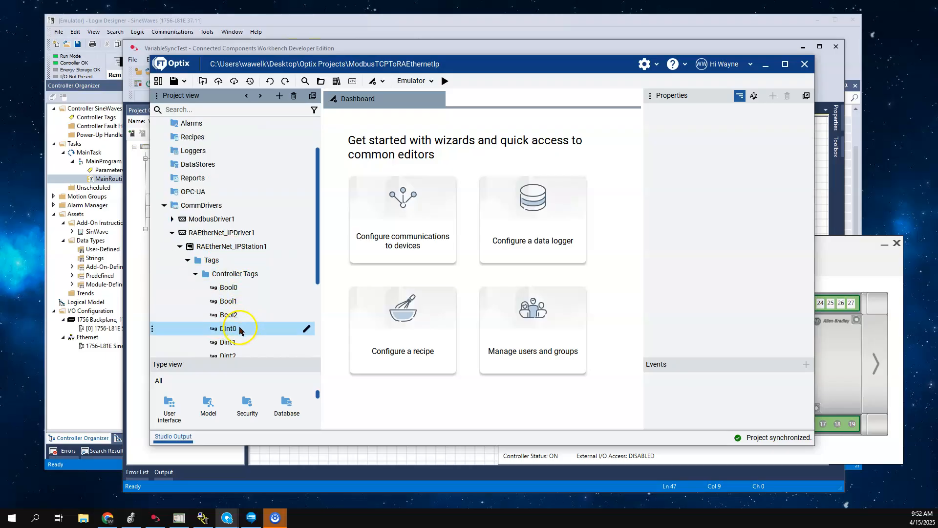
{"action": "scroll", "scroll_direction": "down", "scroll_amount": 3}
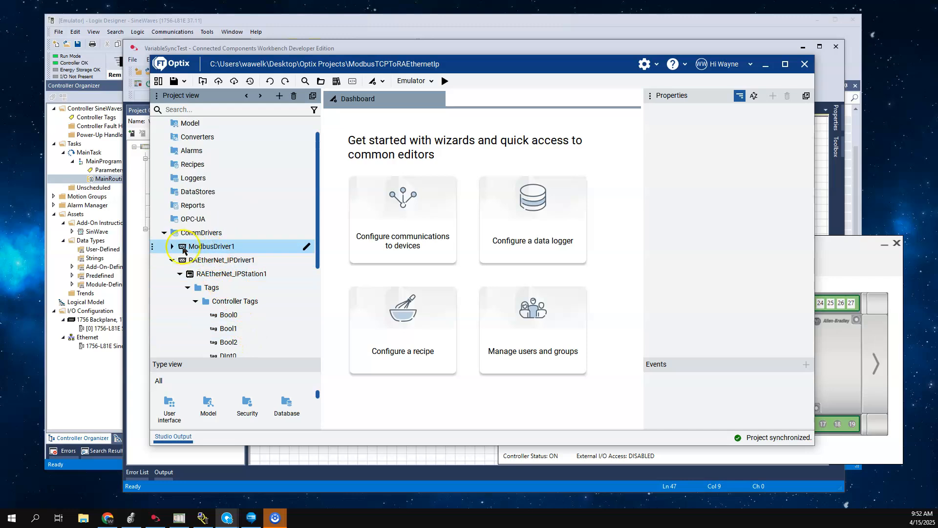
Expand ModbusDriver1 and ModbusStation1 to show tags Bool0–Bool2 and HoldReg1.
{"action": "left_click", "coordinate": [173, 246]}
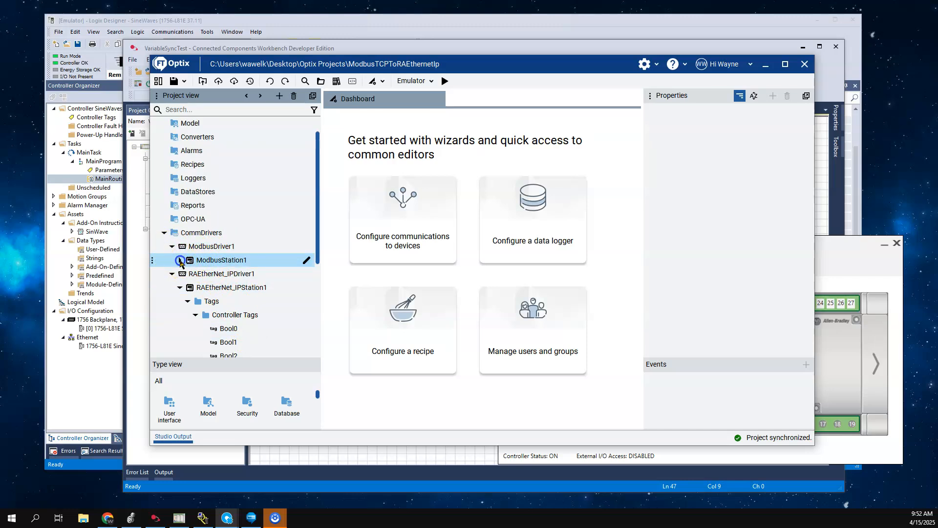
{"action": "left_click", "coordinate": [178, 246]}
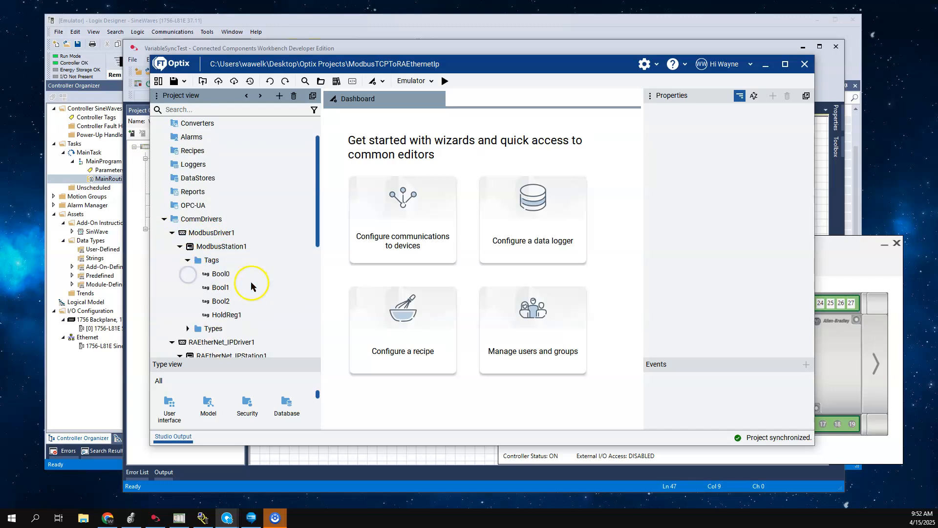
{"action": "scroll", "scroll_direction": "down", "scroll_amount": 3}
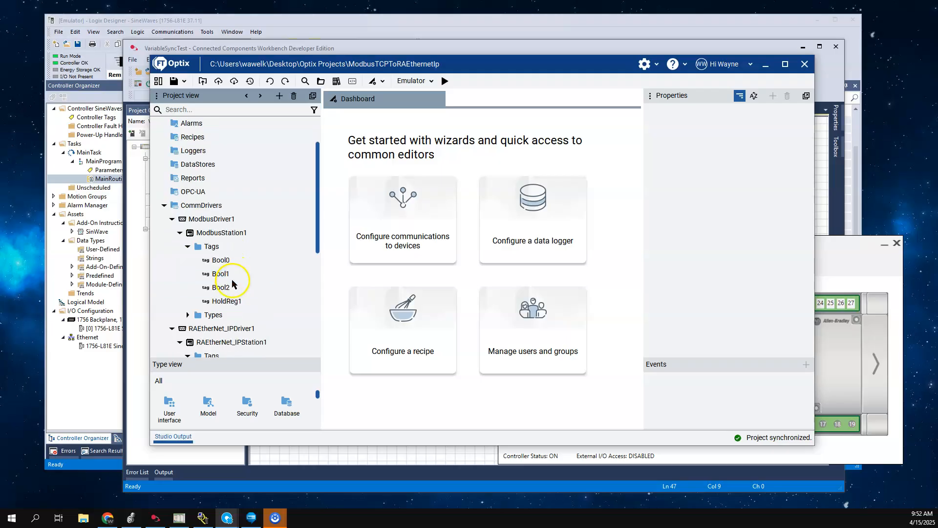
{"action": "left_click", "coordinate": [188, 301]}
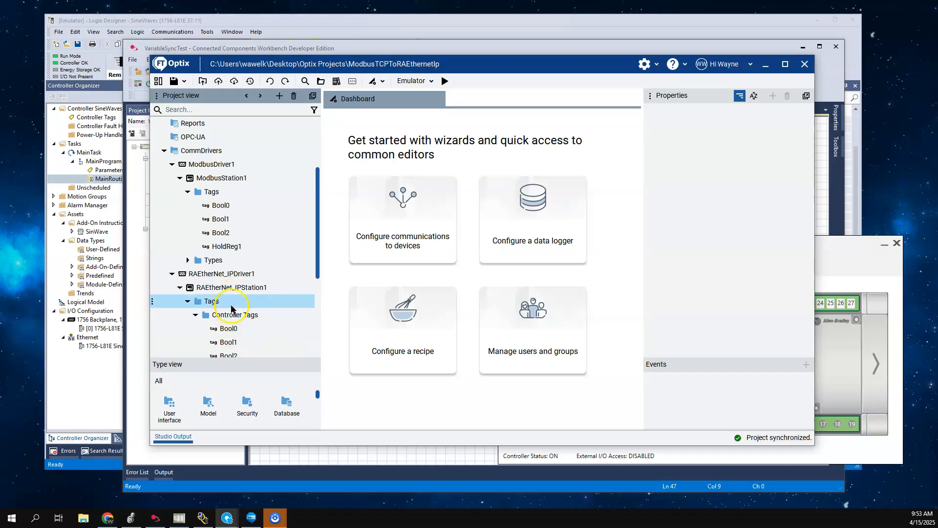
Inspect the EtherNet/IP and Modbus Bool0 tags and where their dynamic links point.
{"action": "left_click", "coordinate": [228, 329]}
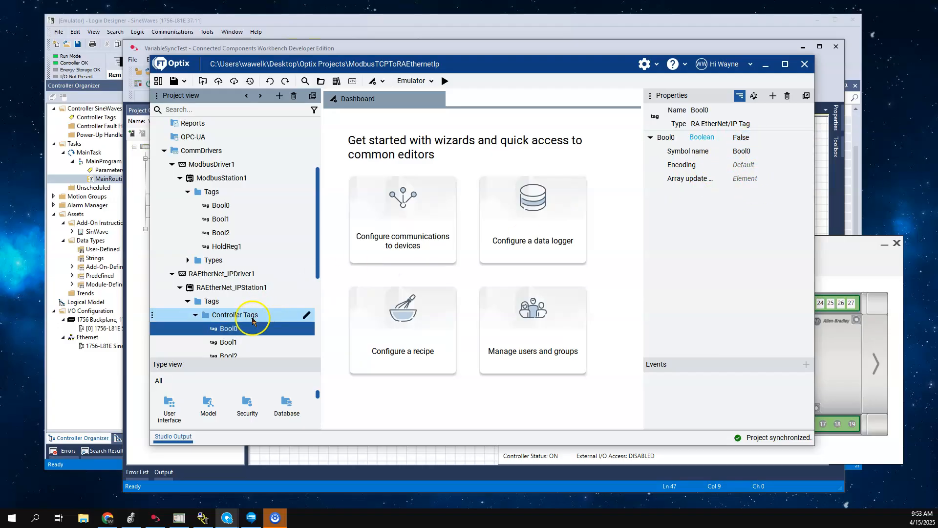
{"action": "left_click", "coordinate": [220, 205]}
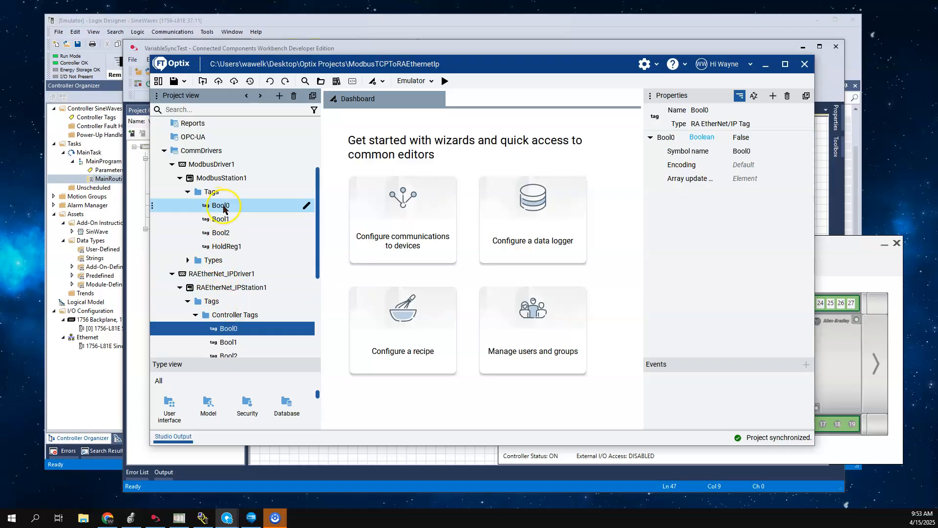
{"action": "left_click", "coordinate": [220, 205]}
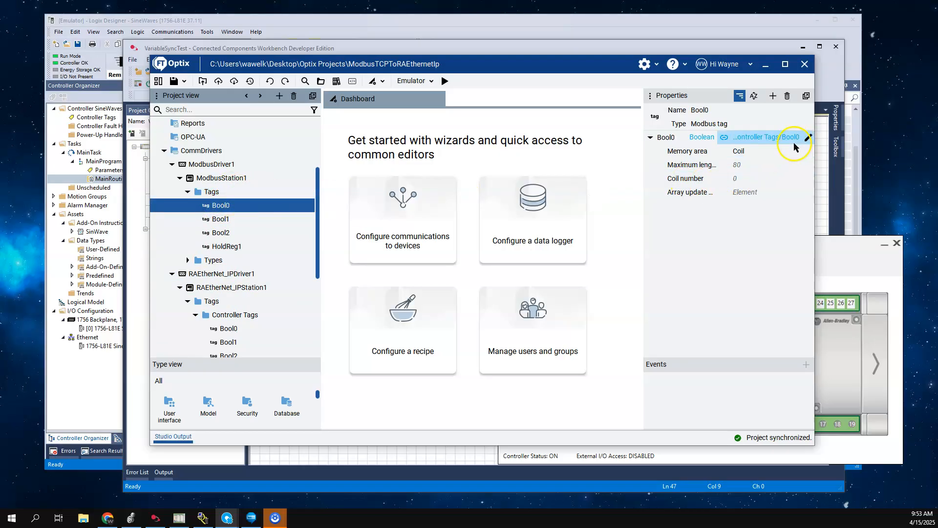
{"action": "left_click", "coordinate": [227, 328]}
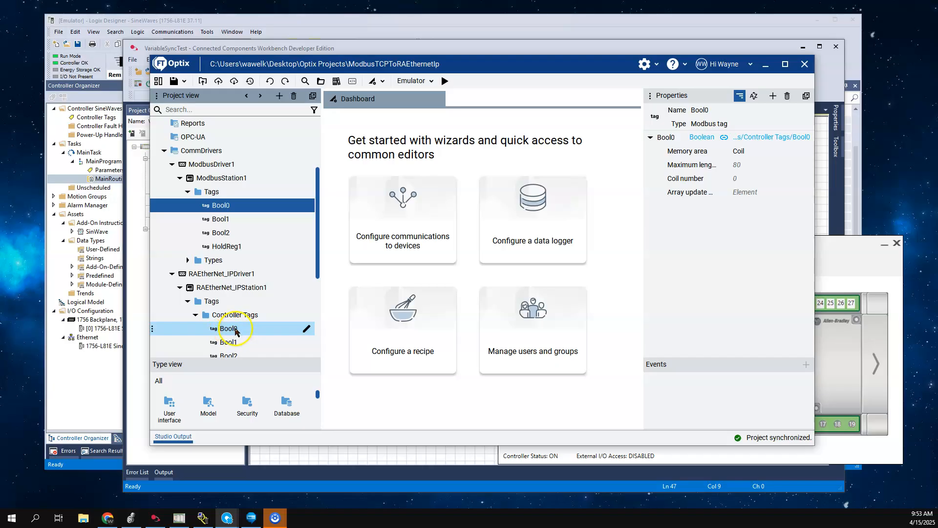
{"action": "left_click", "coordinate": [222, 205]}
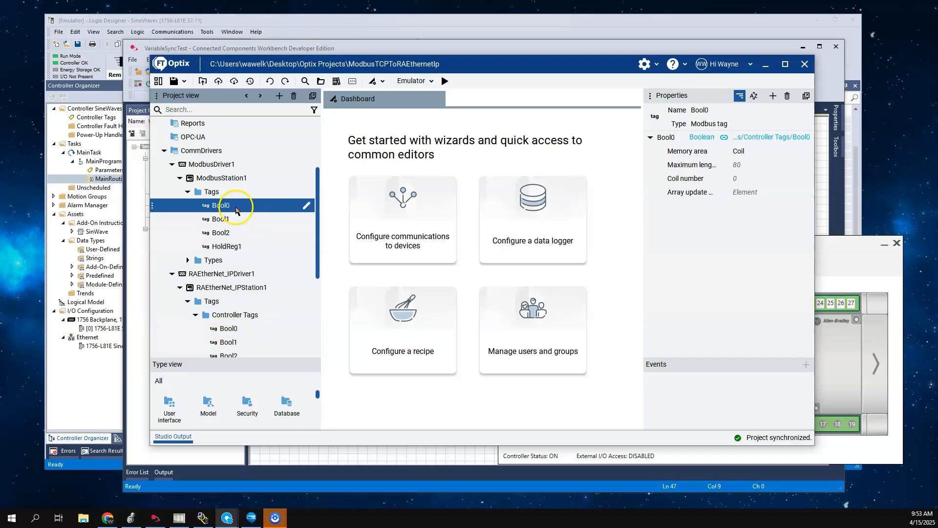
{"action": "mouse_move", "coordinate": [171, 205]}
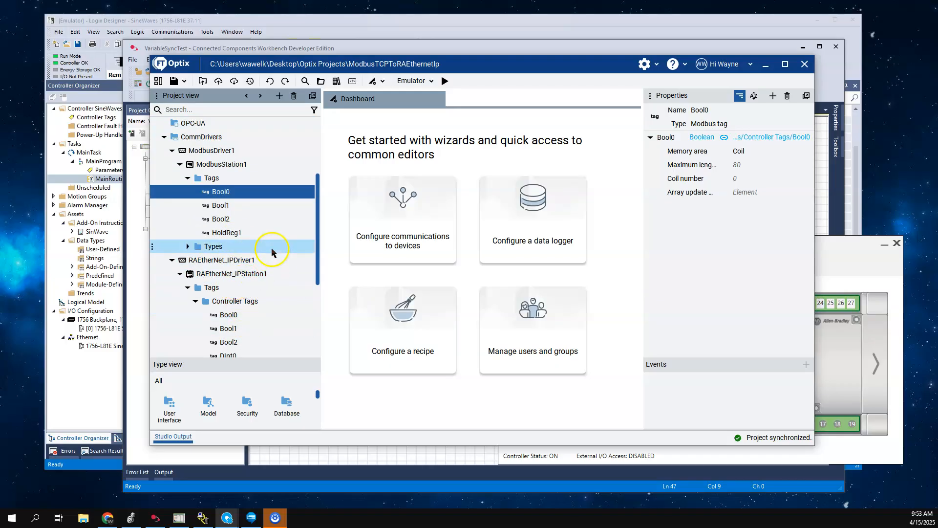
Expand NetLogic and show VariableSyncronizer's properties with its TagsToSync link to Tags.
{"action": "scroll", "scroll_direction": "down", "scroll_amount": 3}
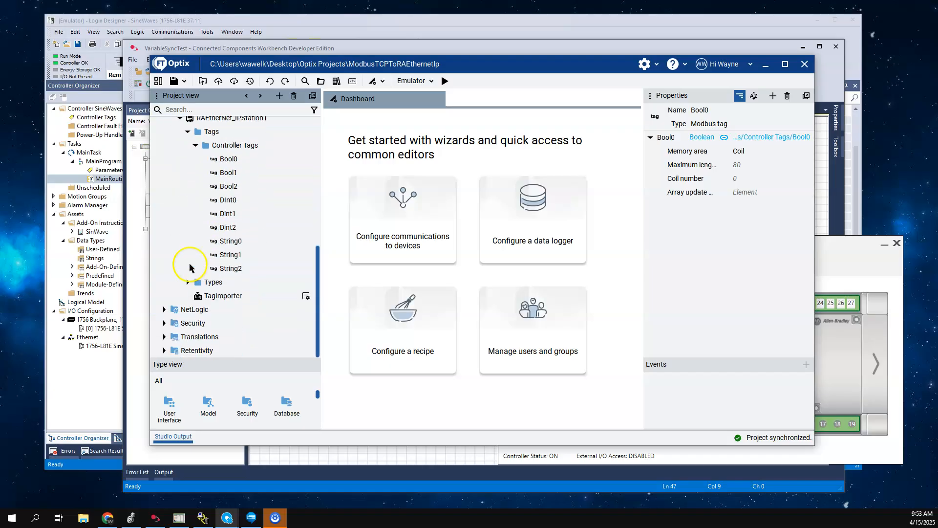
{"action": "left_click", "coordinate": [192, 310]}
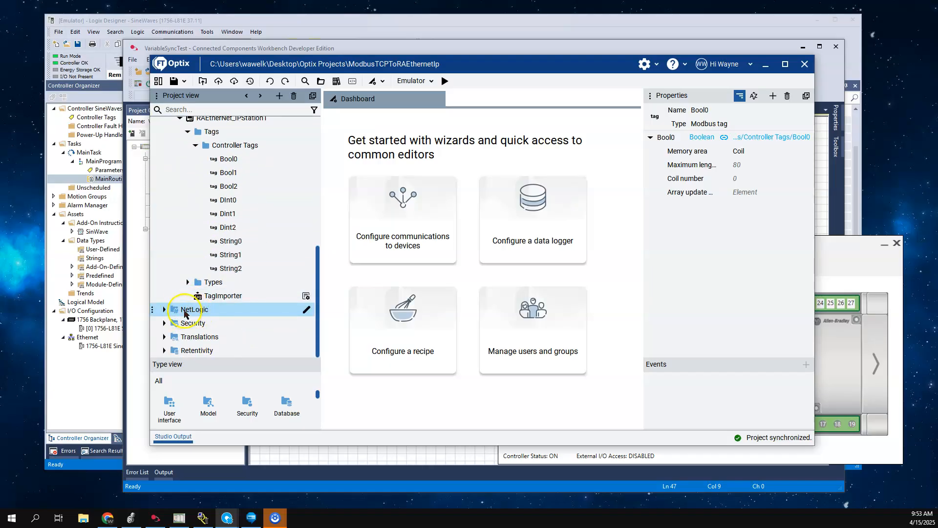
{"action": "left_click", "coordinate": [165, 310]}
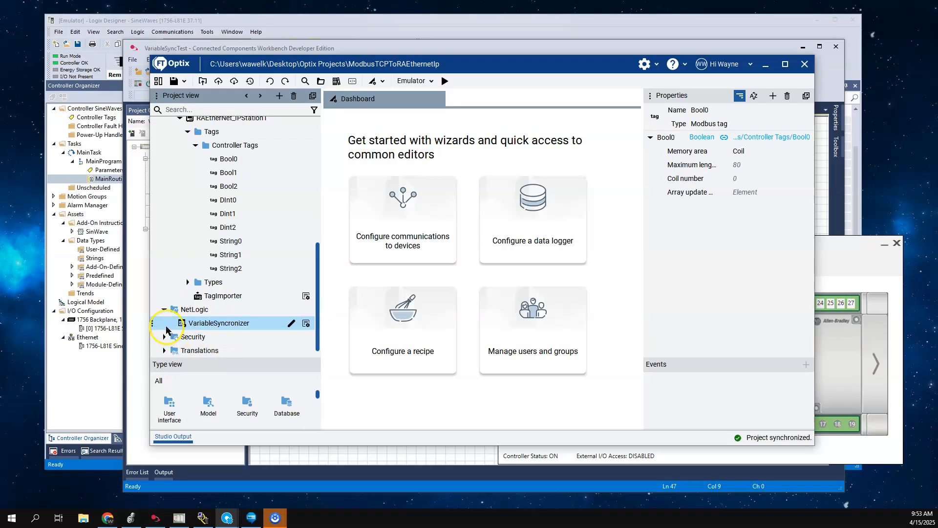
{"action": "mouse_move", "coordinate": [214, 327]}
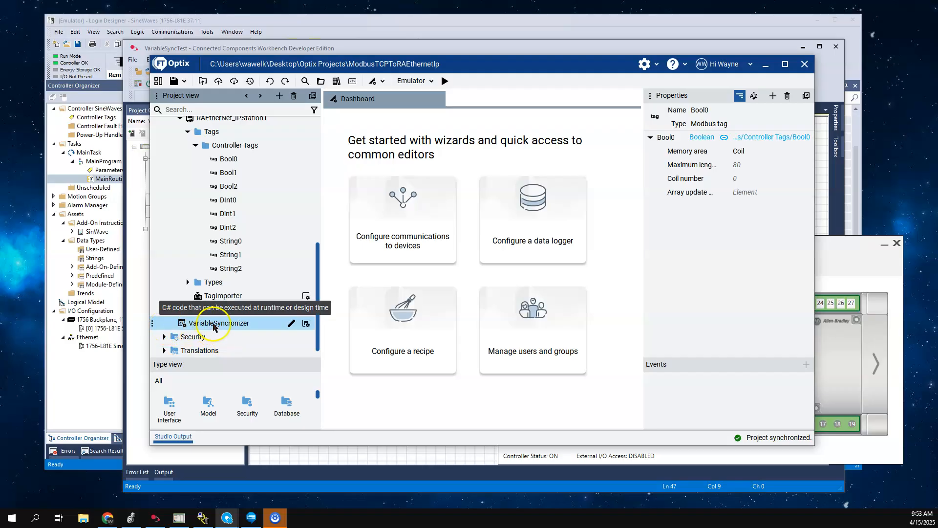
{"action": "left_click", "coordinate": [221, 324]}
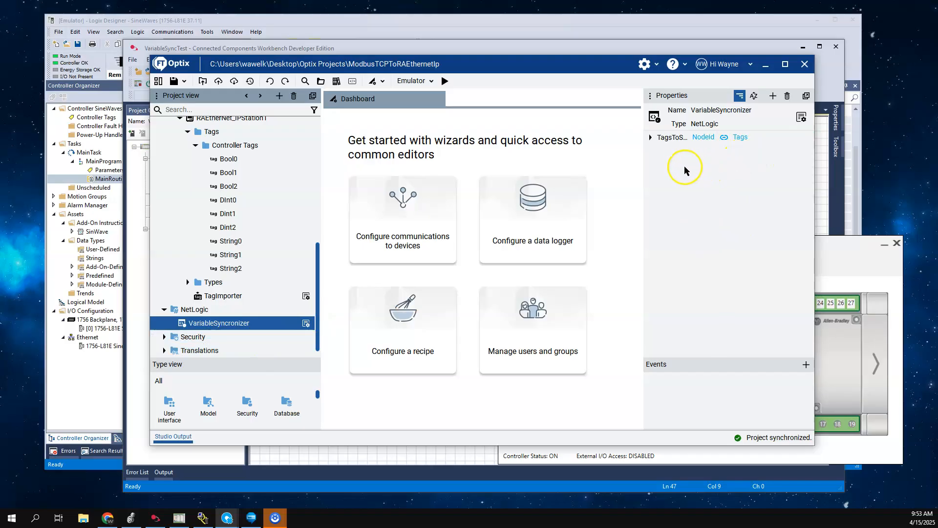
{"action": "mouse_move", "coordinate": [572, 191]}
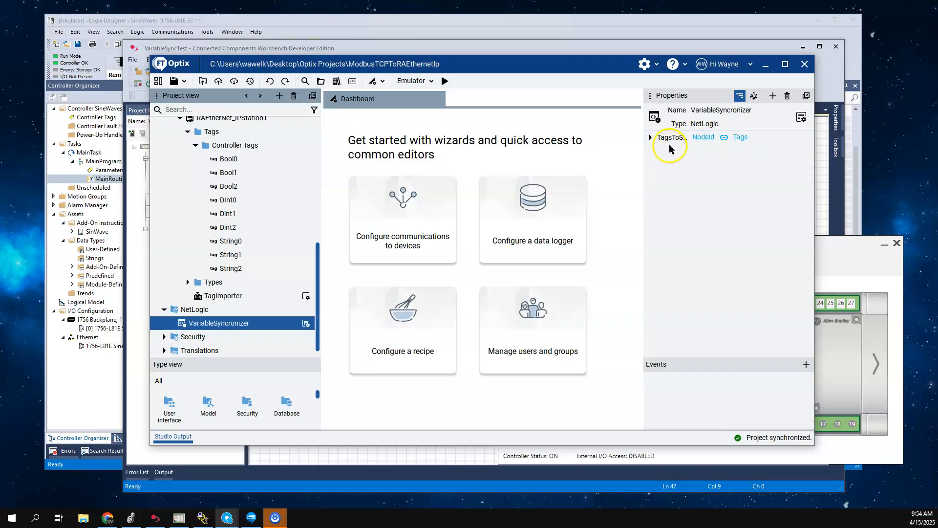
{"action": "mouse_move", "coordinate": [703, 137]}
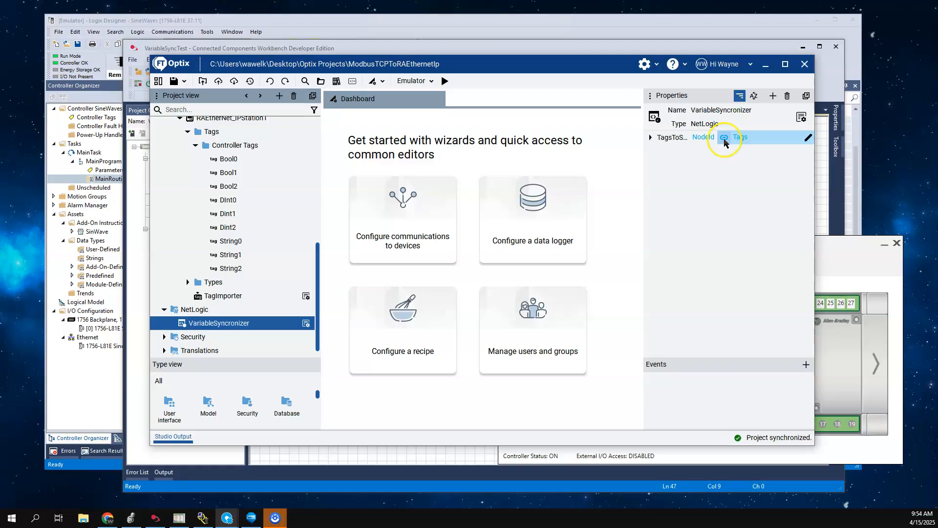
{"action": "mouse_move", "coordinate": [723, 137]}
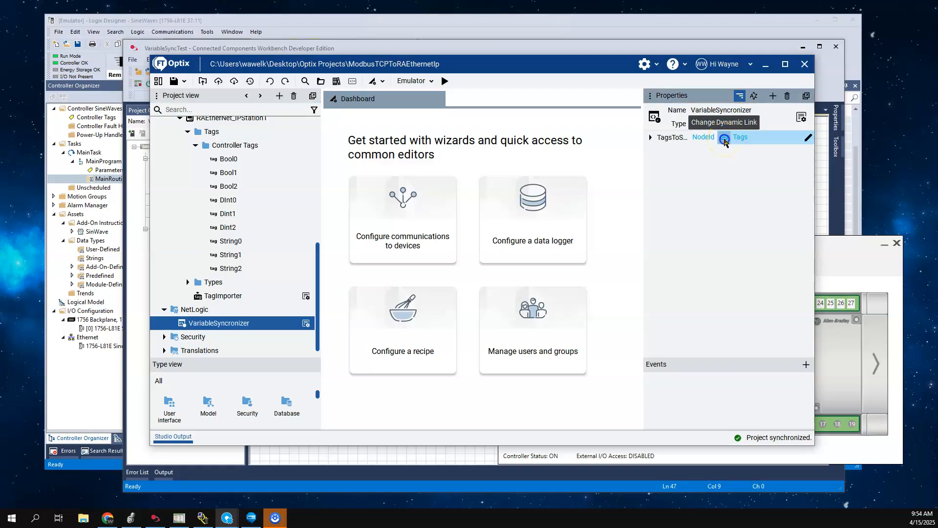
Browse the TagsToSync node picker down to ModbusStation1's Tags folder, then cancel without changing the link.
{"action": "left_click", "coordinate": [723, 137]}
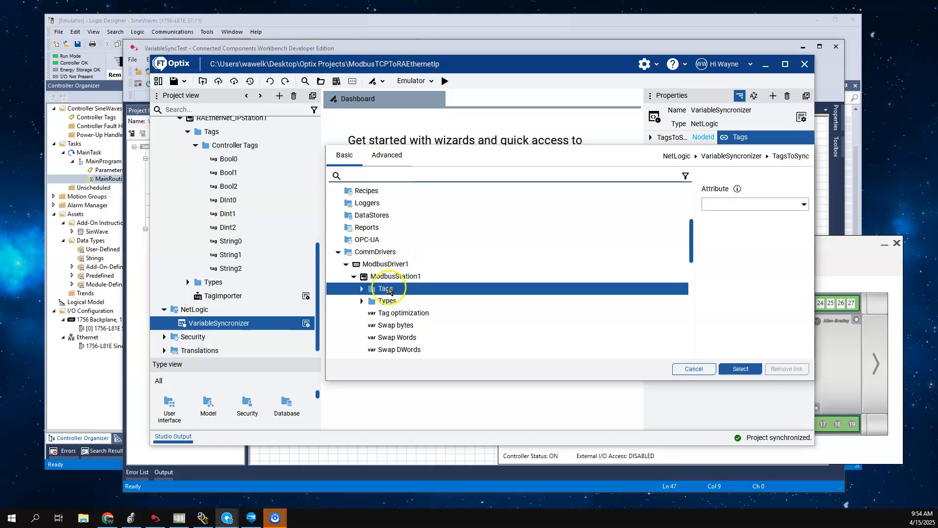
{"action": "mouse_move", "coordinate": [386, 288]}
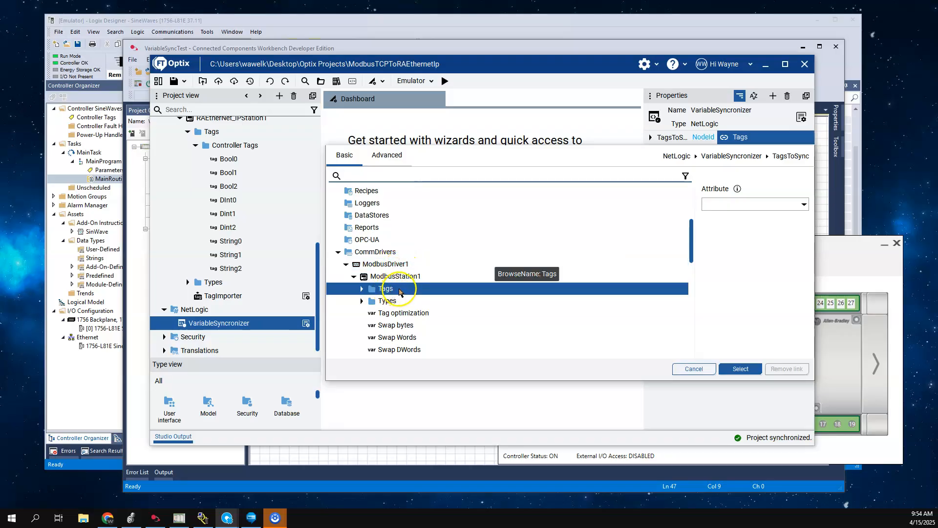
{"action": "left_click", "coordinate": [361, 287]}
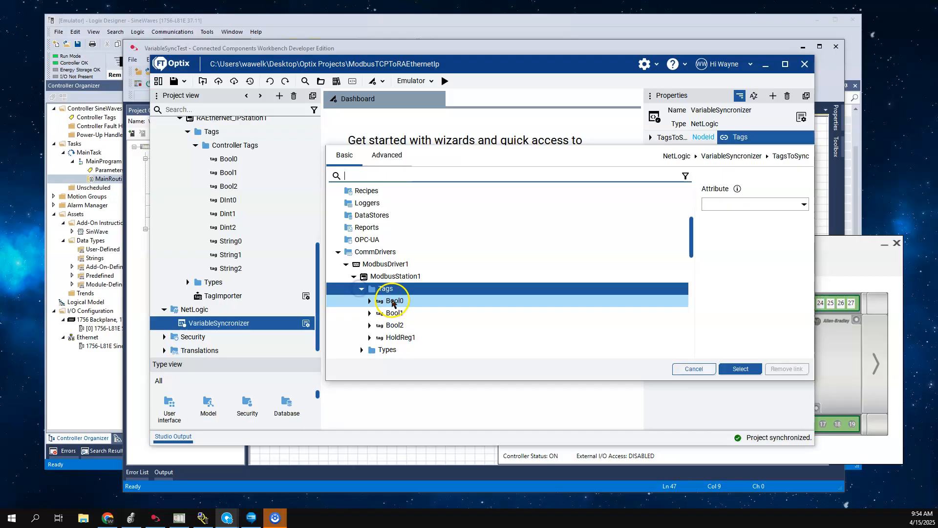
{"action": "mouse_move", "coordinate": [521, 302]}
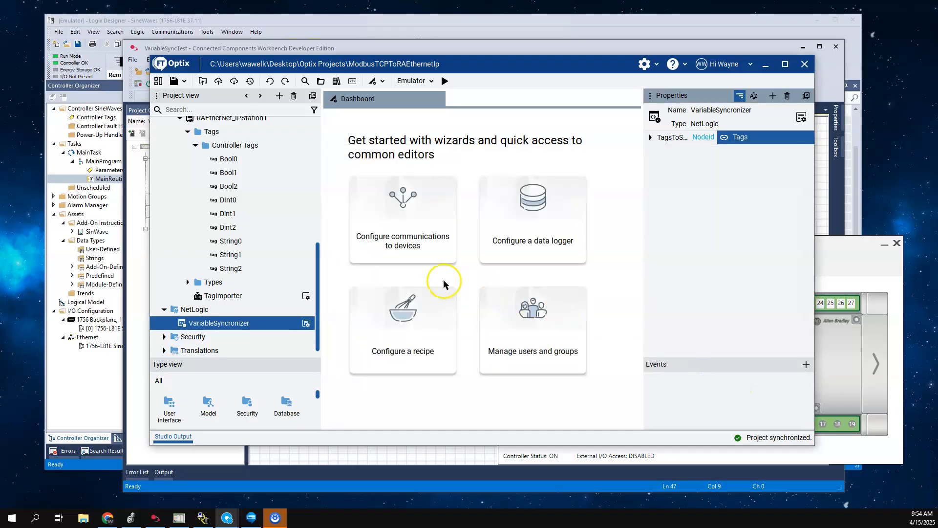
{"action": "mouse_move", "coordinate": [385, 214]}
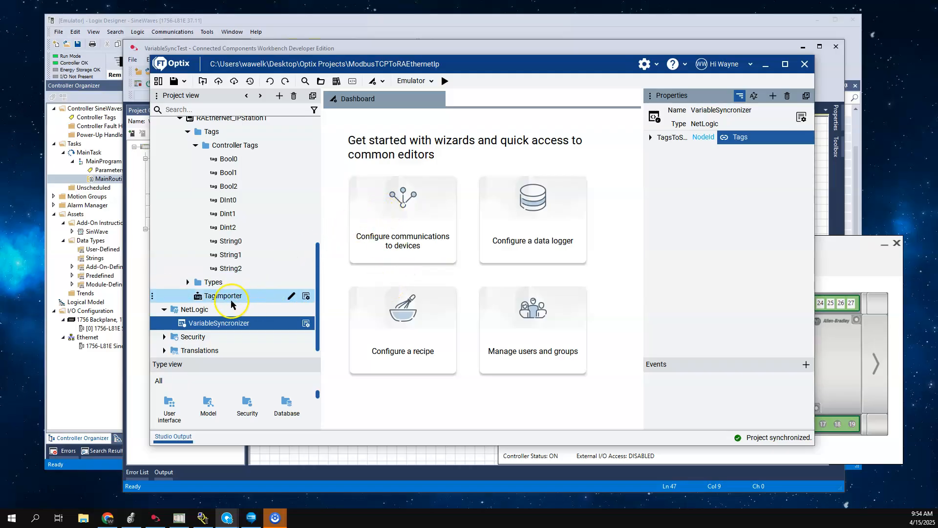
{"action": "mouse_move", "coordinate": [222, 326]}
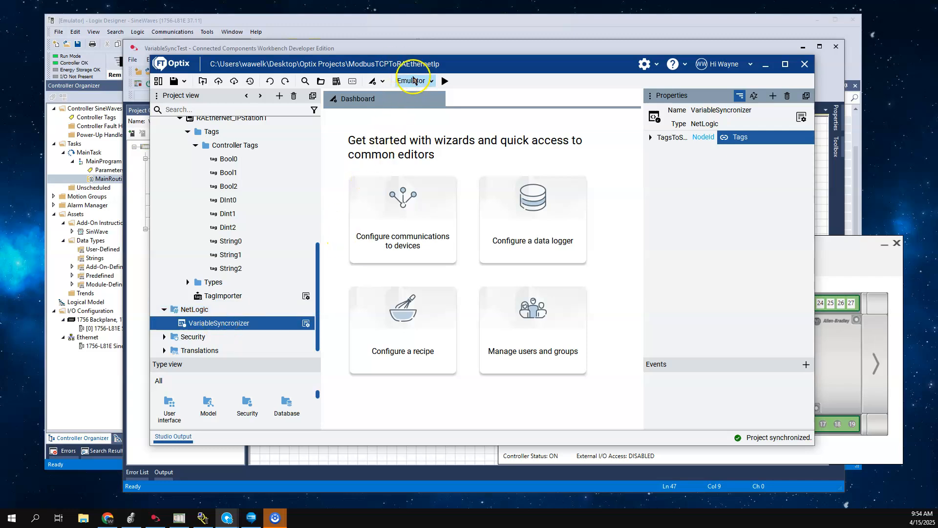
Copy VariableSyncronizer and paste it into the VariableSyncTest project's NetLogic folder.
{"action": "right_click", "coordinate": [218, 322]}
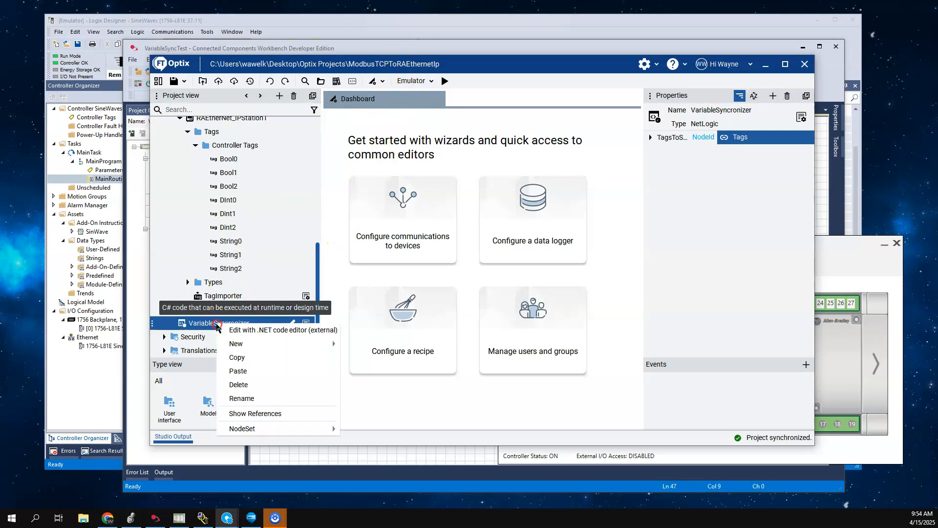
{"action": "mouse_move", "coordinate": [237, 358]}
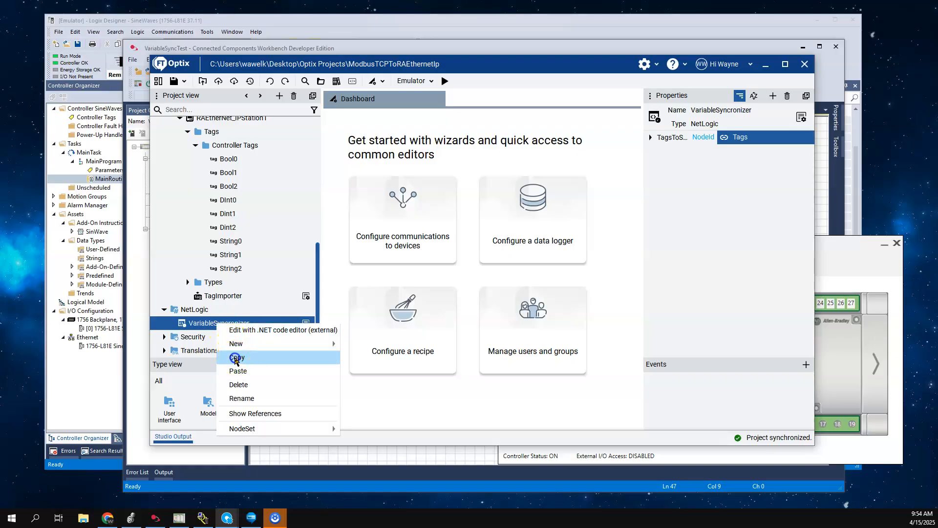
{"action": "left_click", "coordinate": [237, 357]}
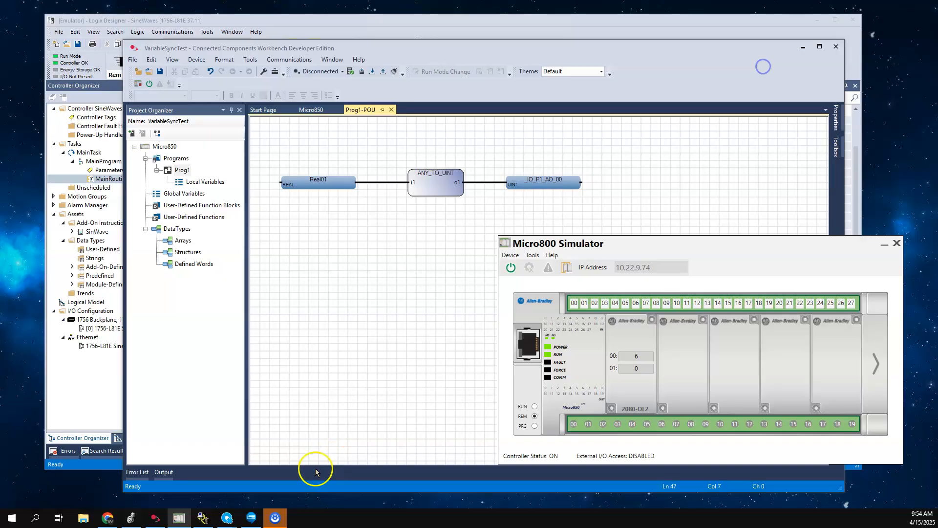
{"action": "left_click", "coordinate": [225, 518]}
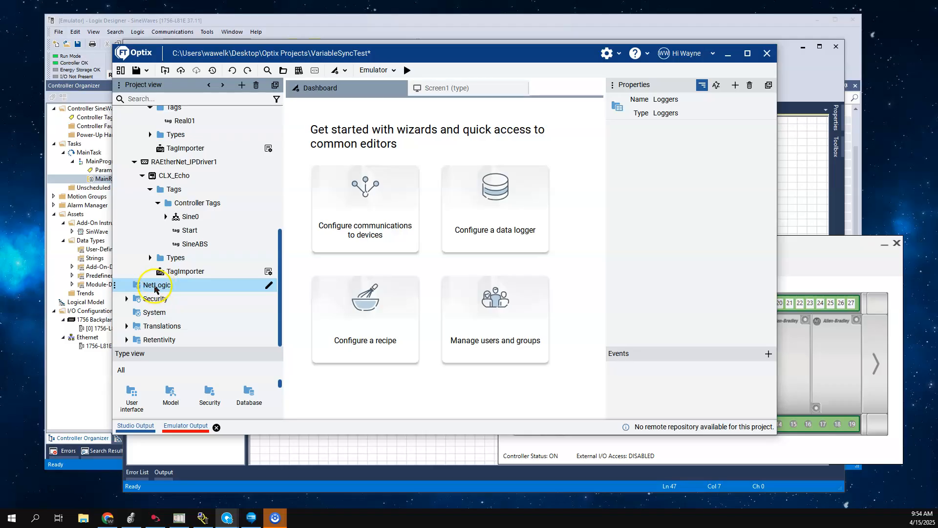
{"action": "right_click", "coordinate": [155, 284]}
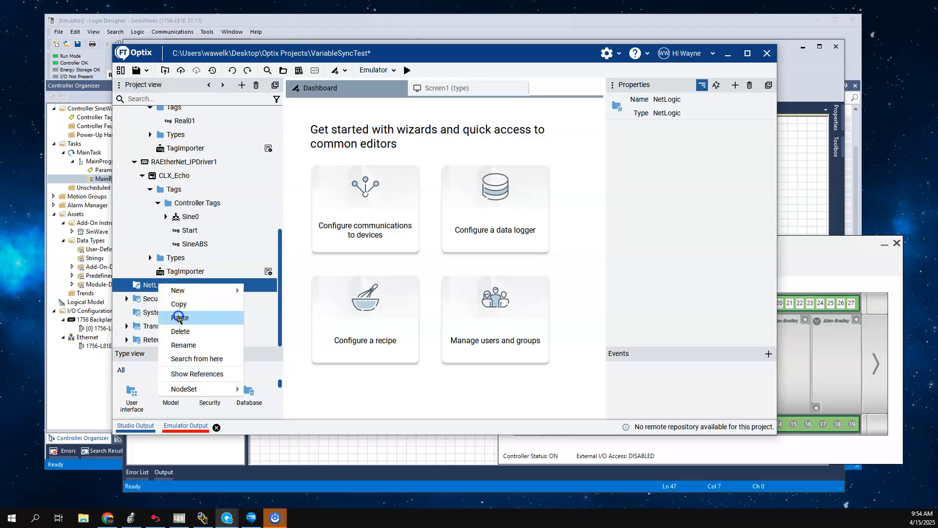
{"action": "left_click", "coordinate": [180, 317]}
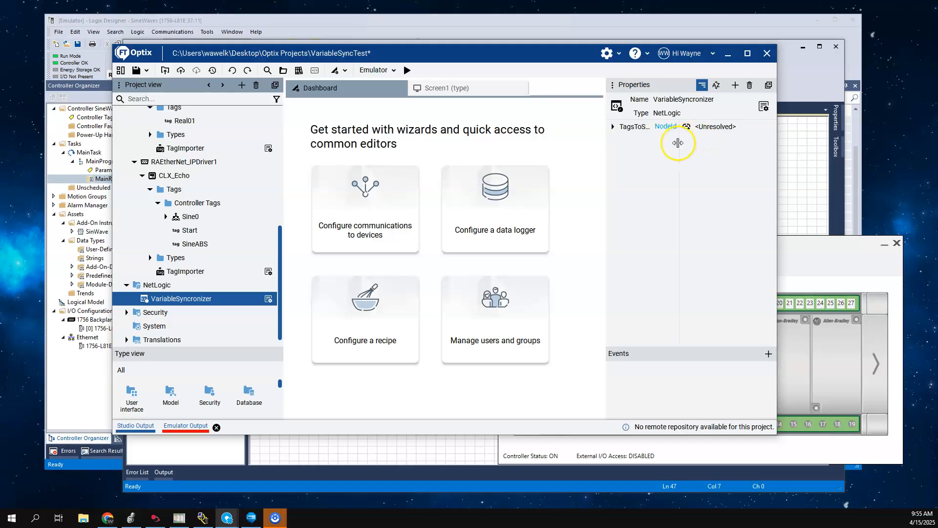
Link VariableSyncronizer's TagsToSync to the Micro800 station's Tags folder.
{"action": "left_click", "coordinate": [197, 203]}
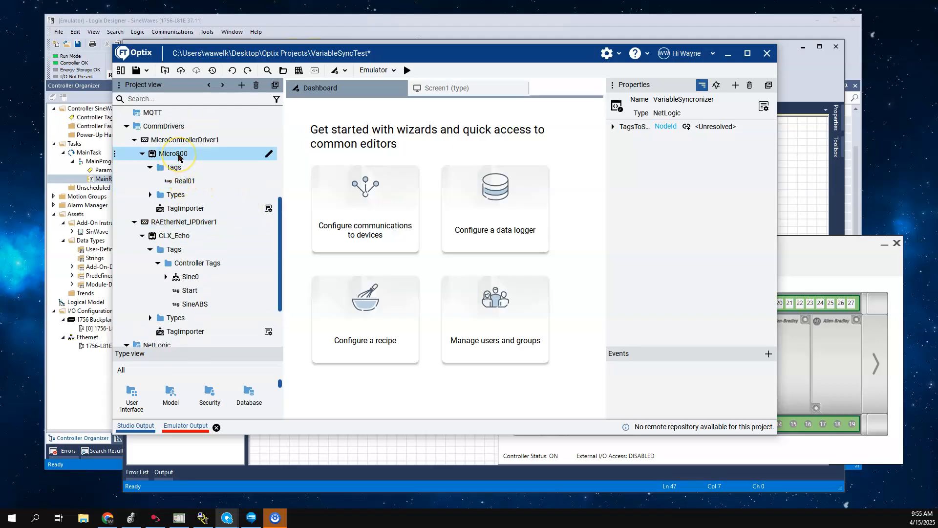
{"action": "left_click", "coordinate": [196, 263]}
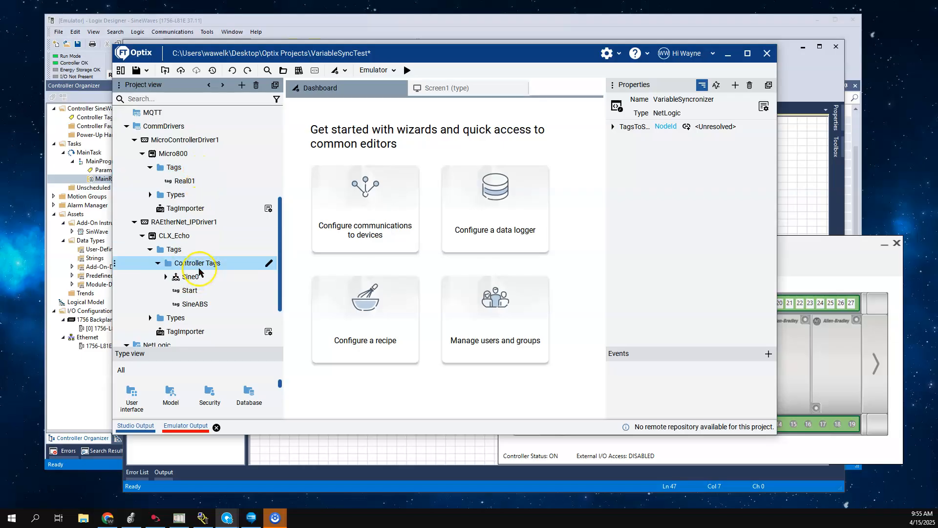
{"action": "left_click", "coordinate": [192, 277]}
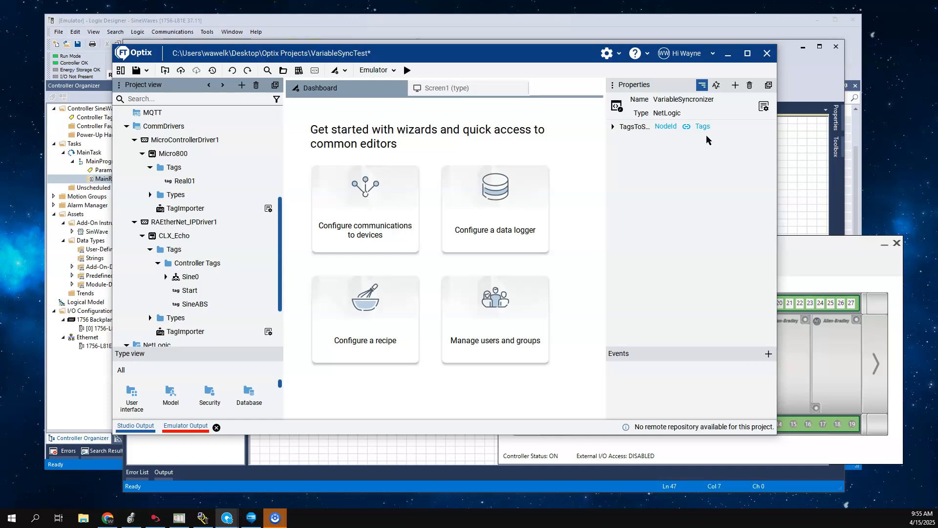
{"action": "left_click", "coordinate": [185, 291]}
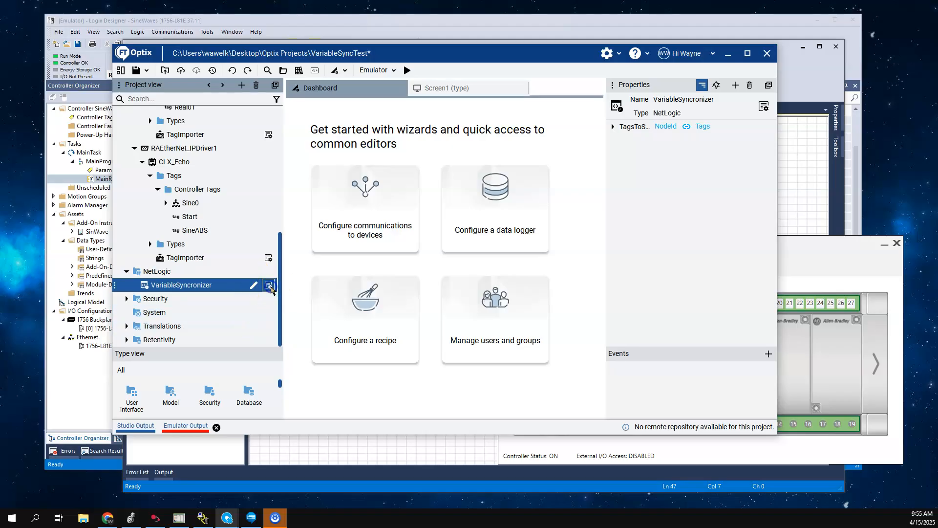
{"action": "mouse_move", "coordinate": [269, 284]}
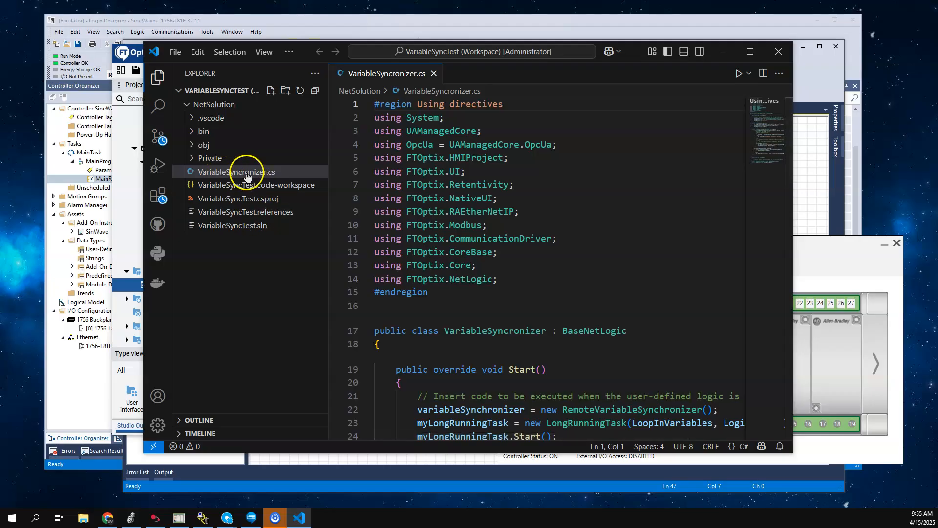
View the VariableSyncronizer.cs source in Visual Studio Code.
{"action": "scroll", "scroll_direction": "down", "scroll_amount": 3}
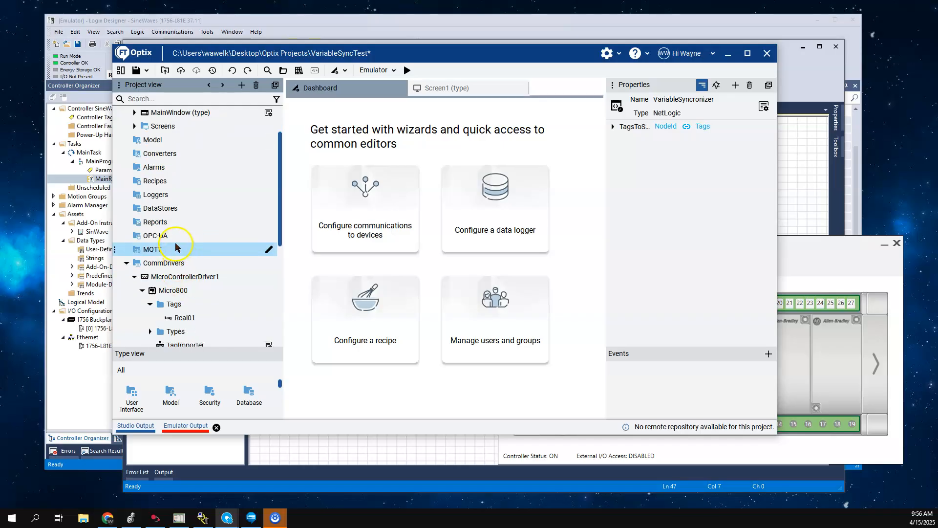
{"action": "scroll", "scroll_direction": "down", "scroll_amount": 3}
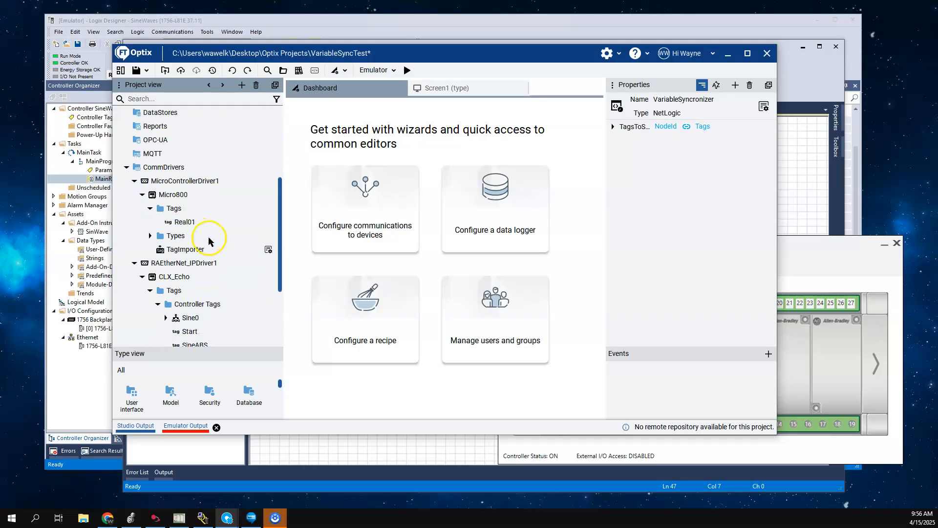
{"action": "left_click", "coordinate": [198, 316]}
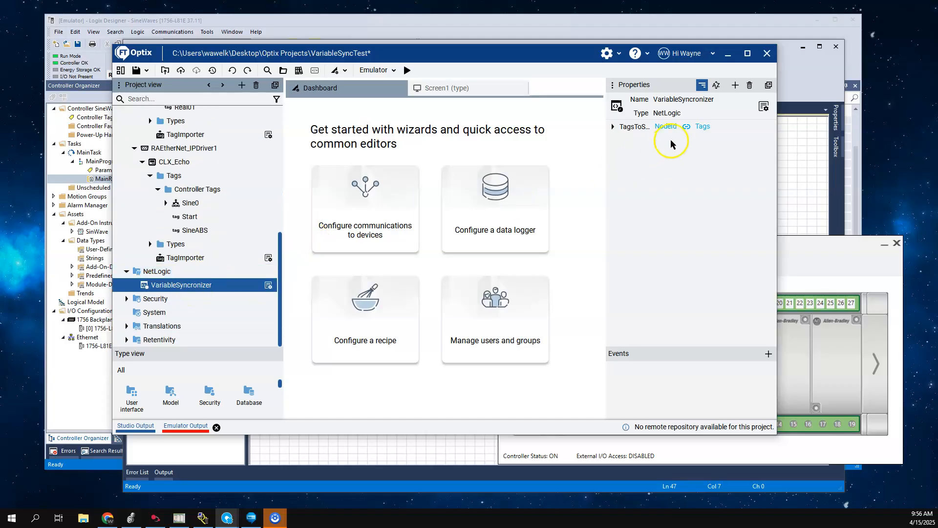
{"action": "left_click", "coordinate": [174, 175]}
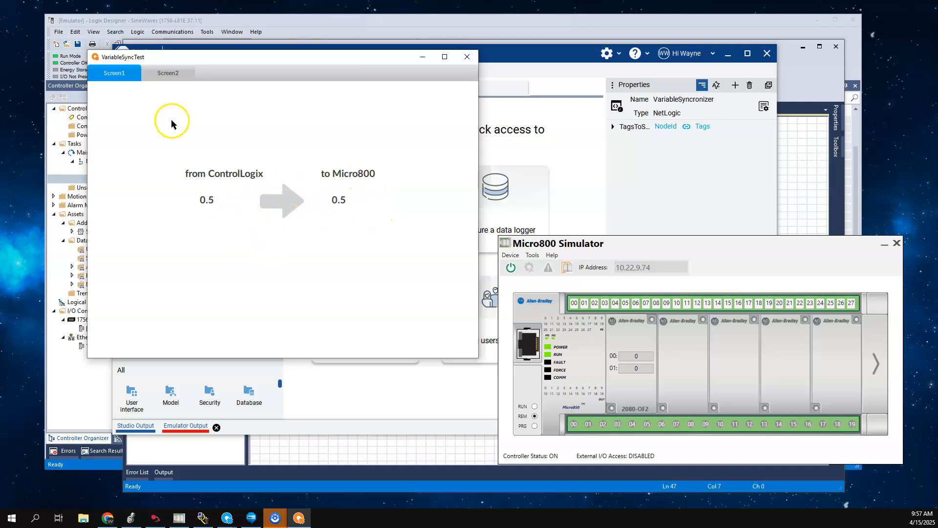
Watch the running HMI window and Micro800 simulator values update in the emulator.
{"action": "left_click", "coordinate": [168, 73]}
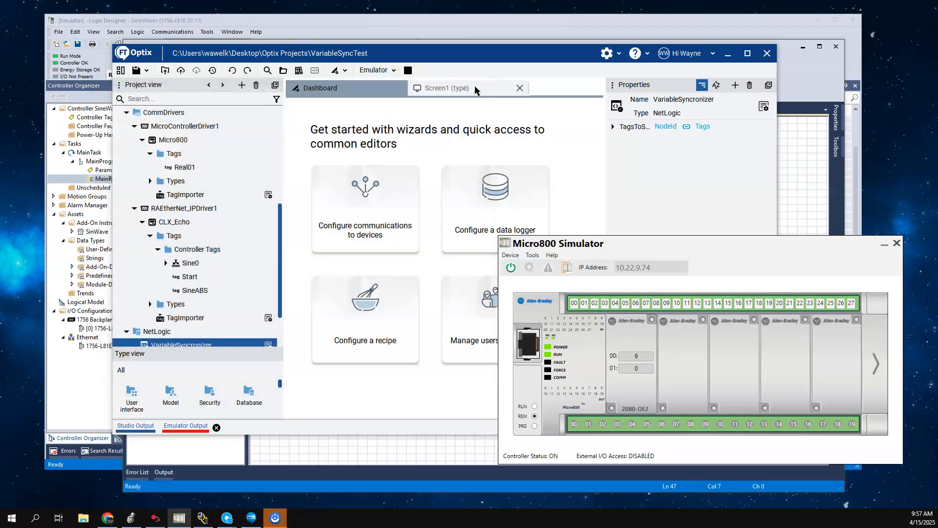
{"action": "mouse_move", "coordinate": [446, 87]}
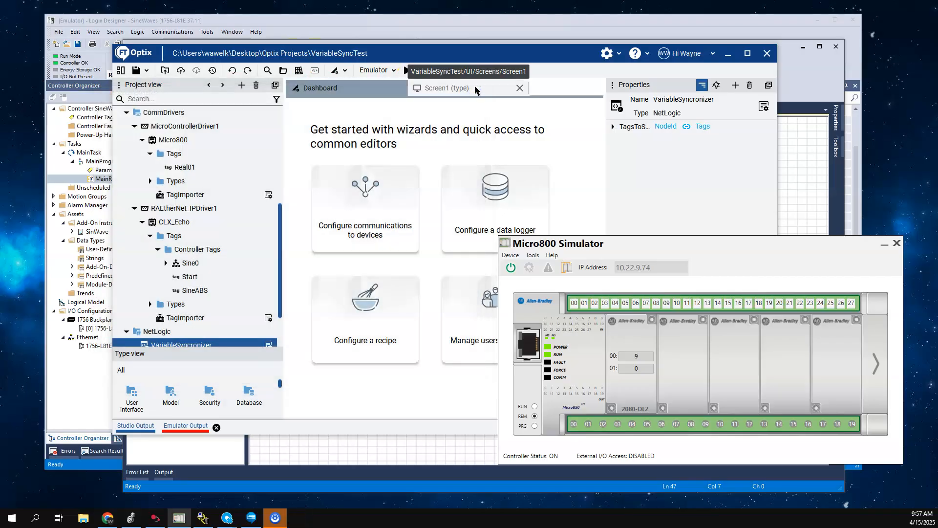
Stop the emulator, delete NativePresentationEngine and run the project headless in the emulator.
{"action": "left_click", "coordinate": [174, 222]}
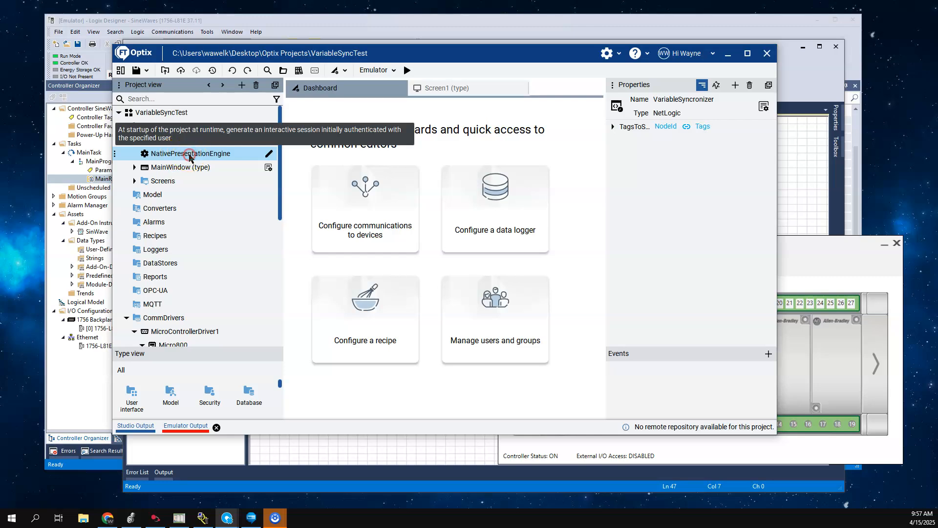
{"action": "right_click", "coordinate": [192, 154]}
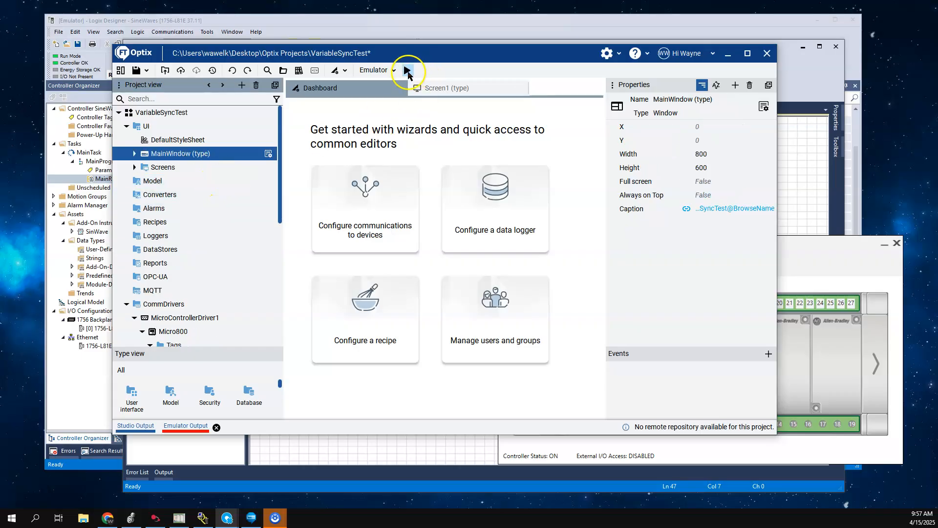
{"action": "left_click", "coordinate": [407, 70]}
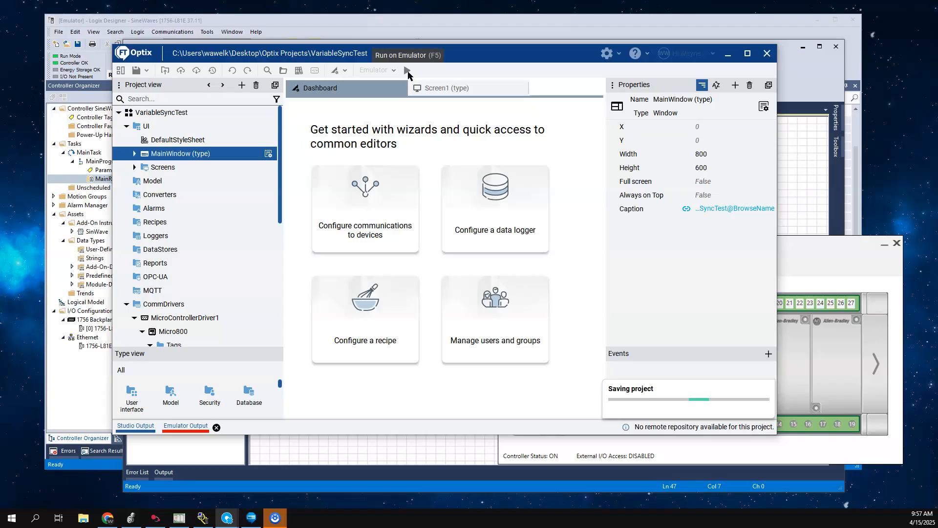
{"action": "left_click", "coordinate": [406, 71]}
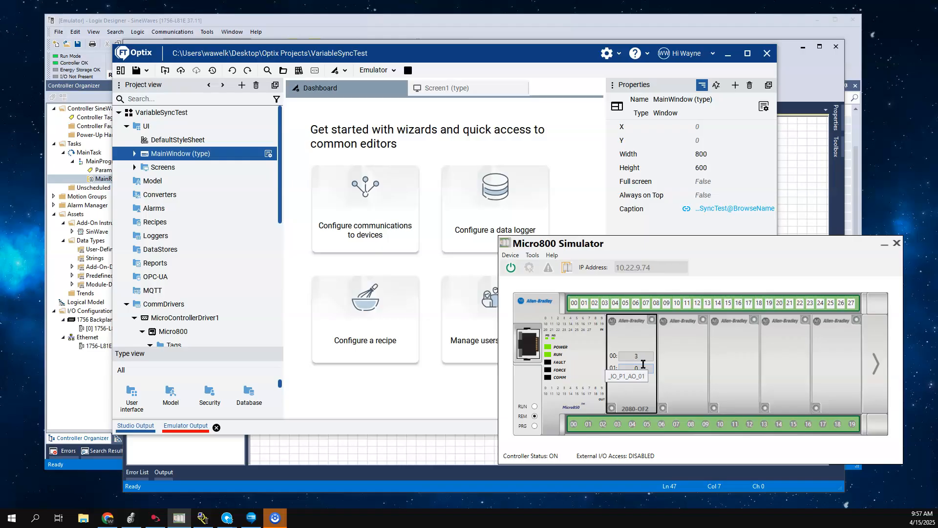
{"action": "left_click", "coordinate": [636, 369]}
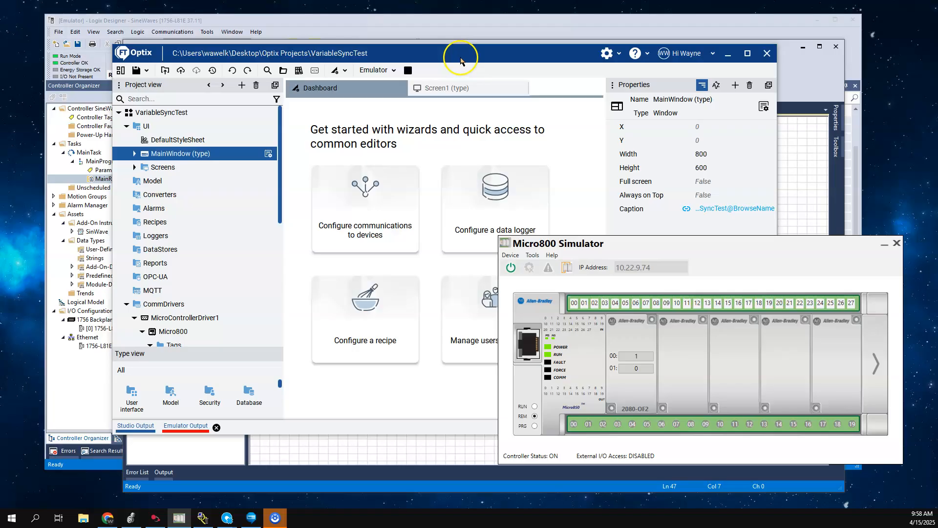
Stop the emulator run and bring the Optix Studio window in front of the Micro800 simulator.
{"action": "left_click", "coordinate": [408, 70]}
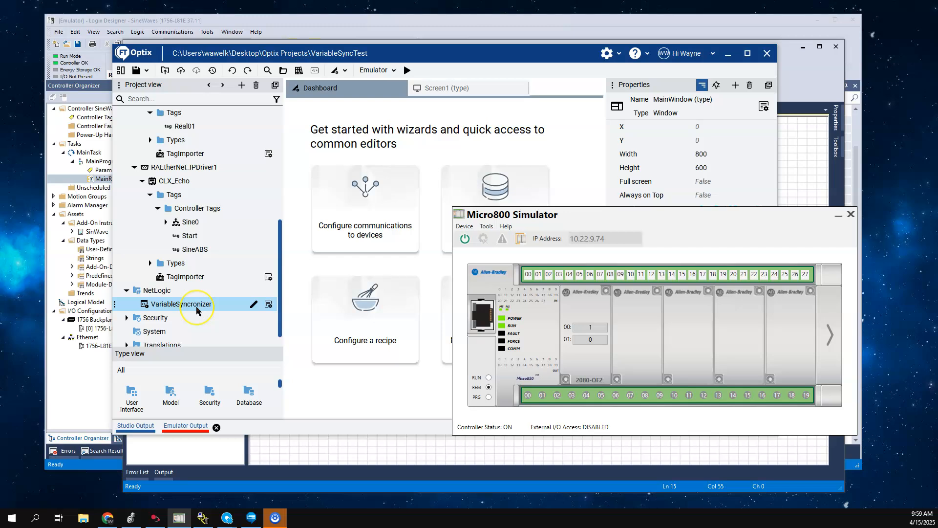
{"action": "mouse_move", "coordinate": [197, 309]}
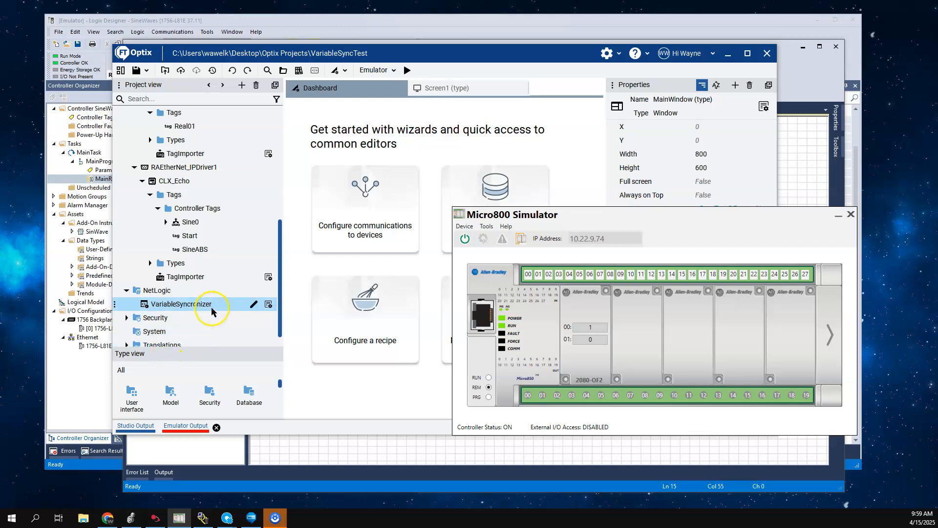
{"action": "mouse_move", "coordinate": [210, 309]}
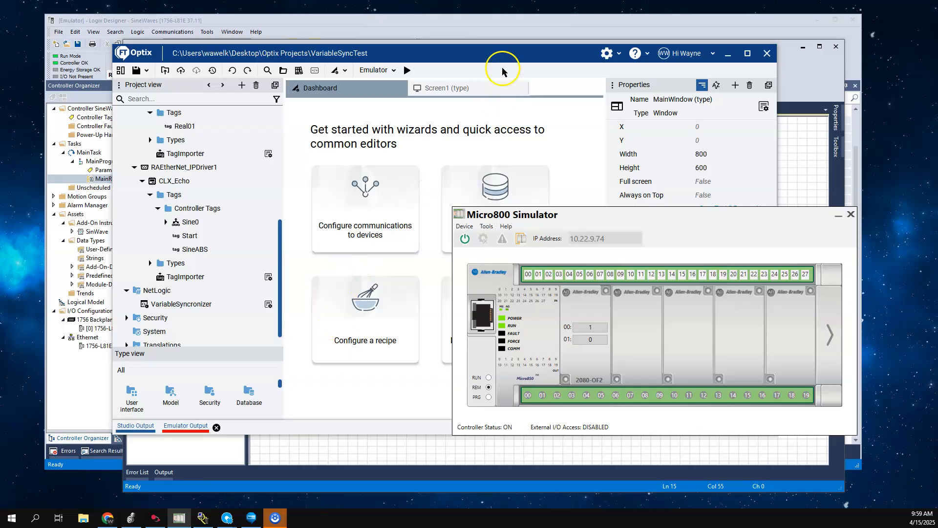
{"action": "left_click", "coordinate": [176, 304]}
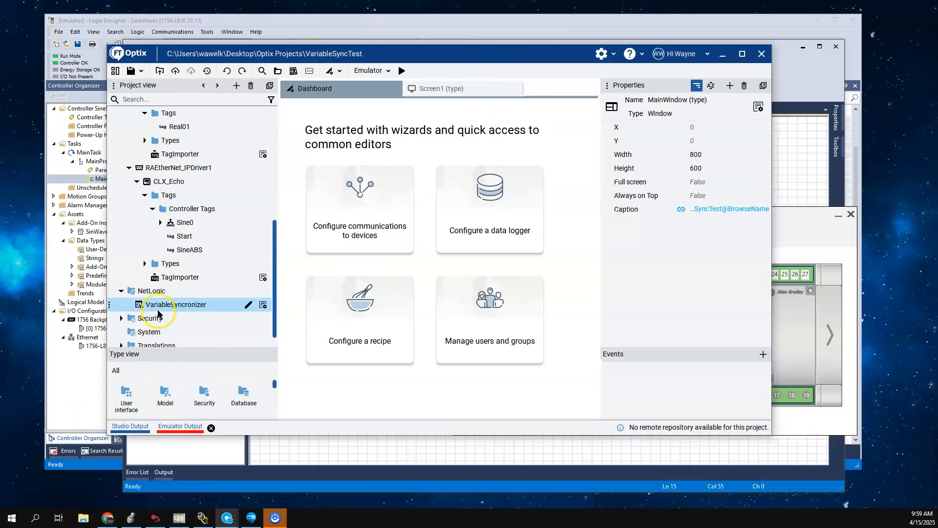
{"action": "mouse_move", "coordinate": [185, 310]}
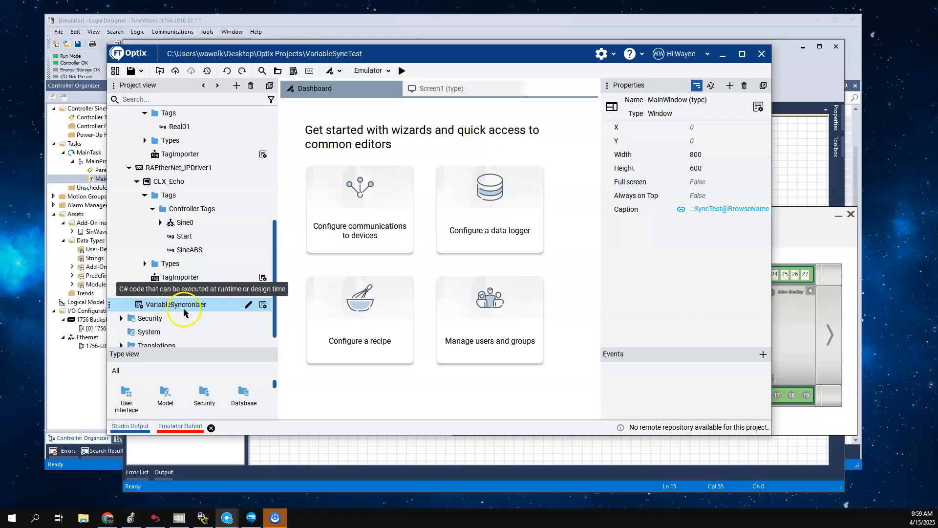